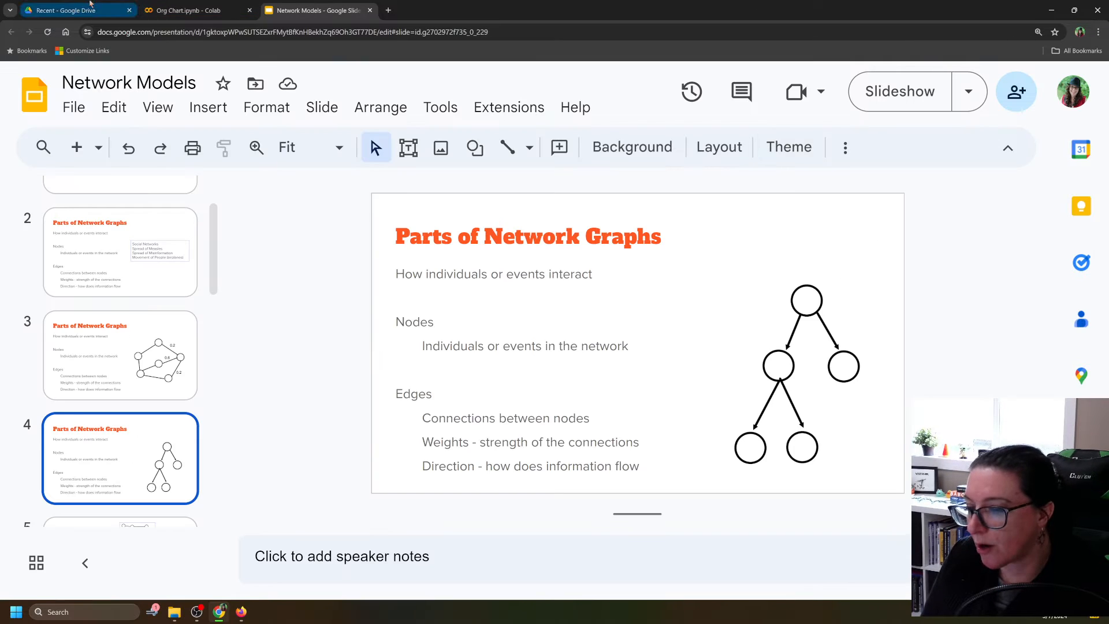
Step: Go to the Enterprise (MGMT with Python) lessons page on drstephpowers.github.io from Chapter 8
left_click(191, 10)
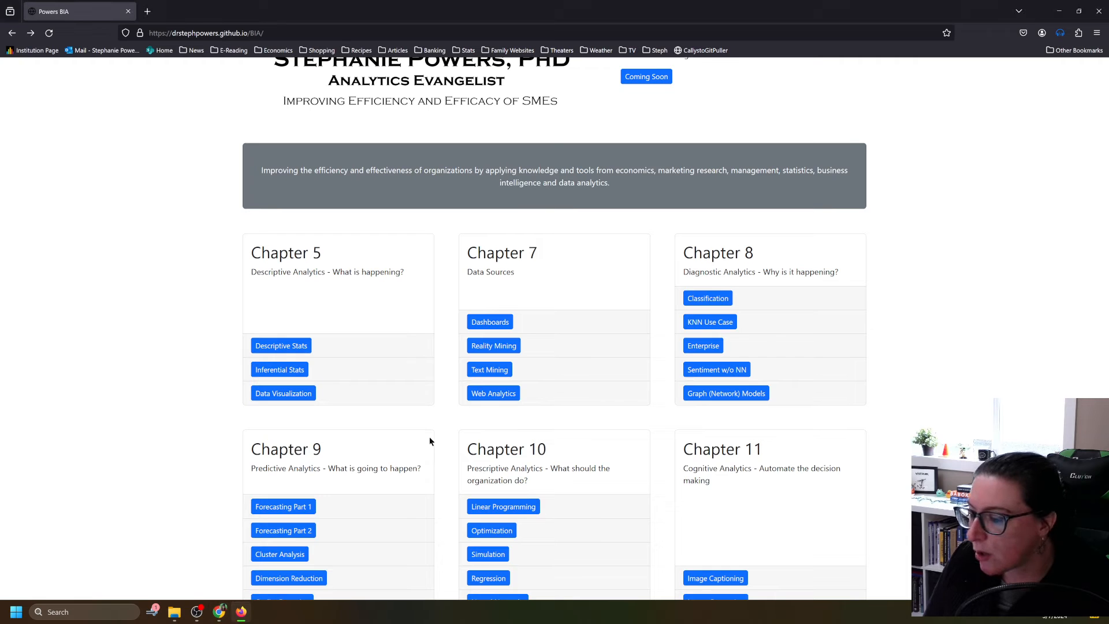
mouse_move(597, 279)
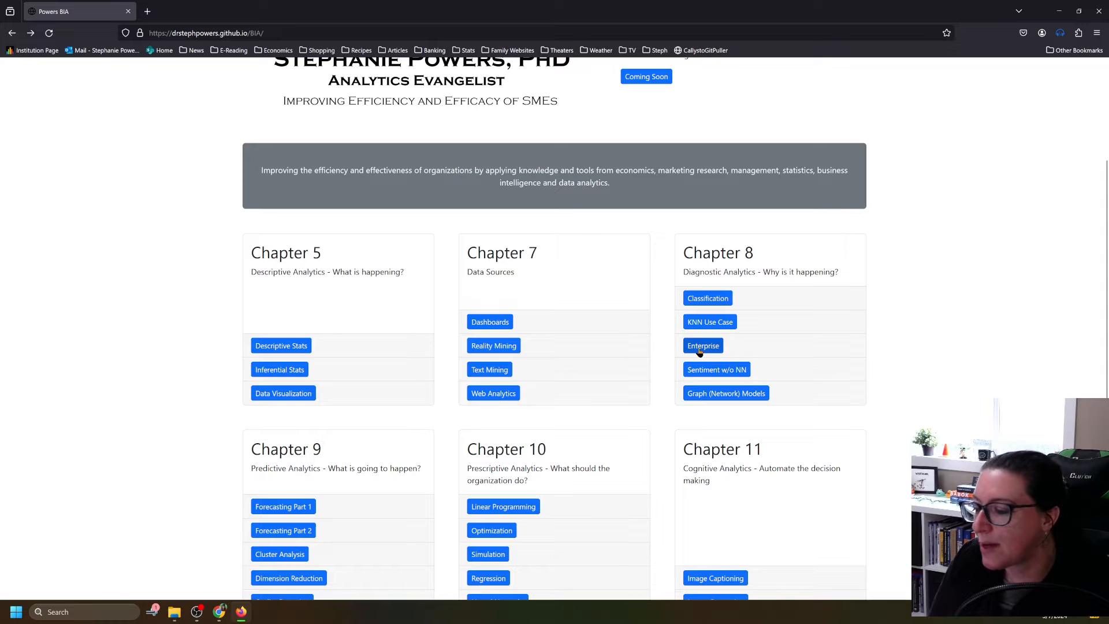
mouse_move(696, 352)
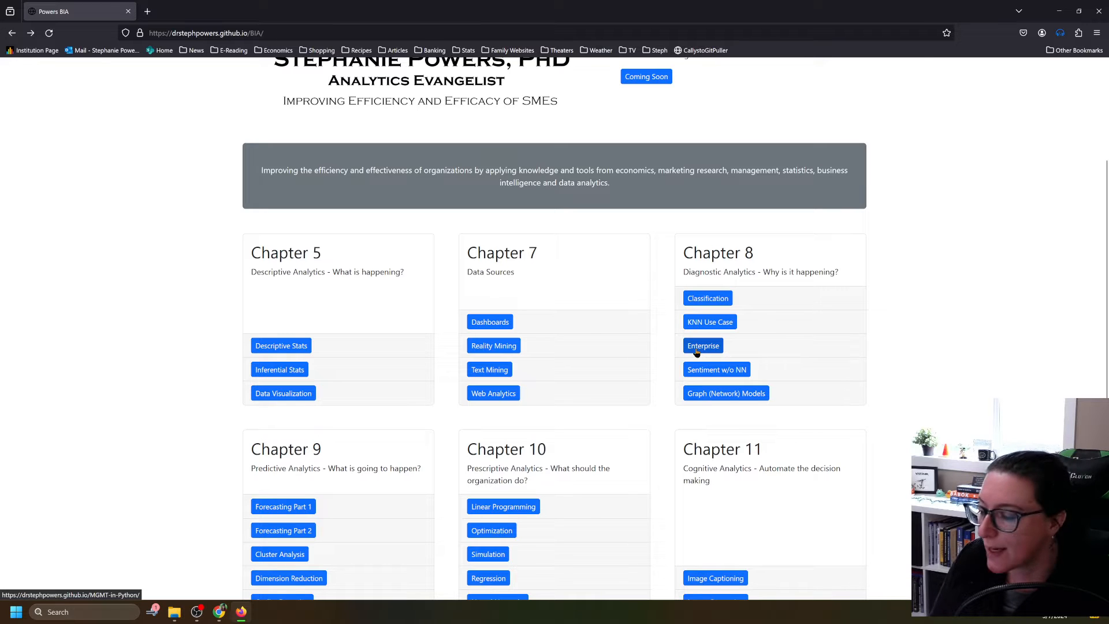
left_click(702, 345)
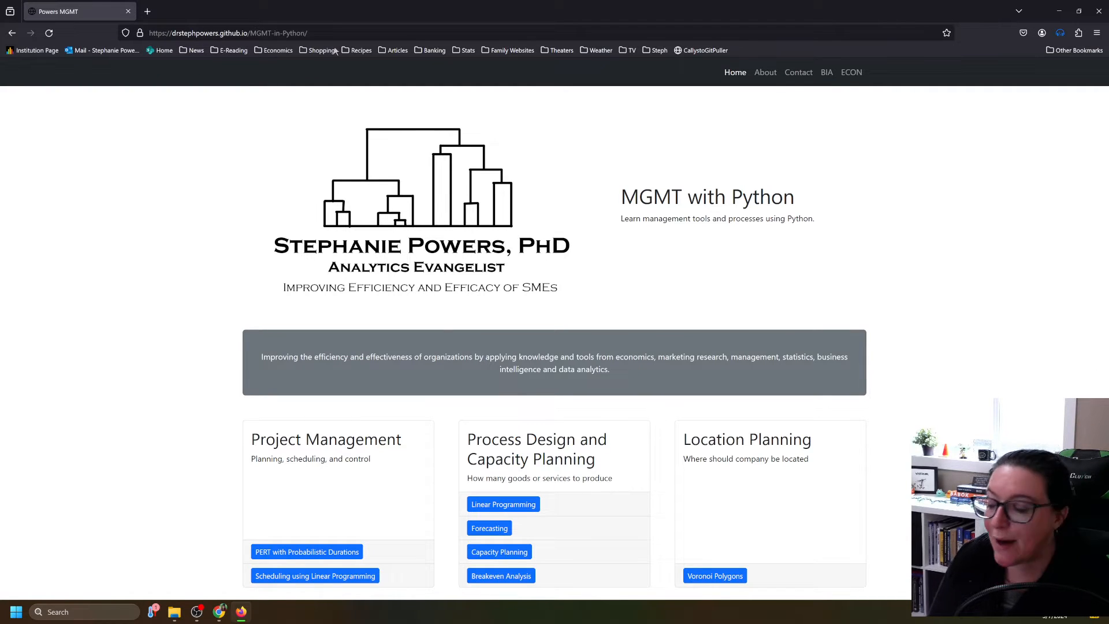
scroll("down", 3)
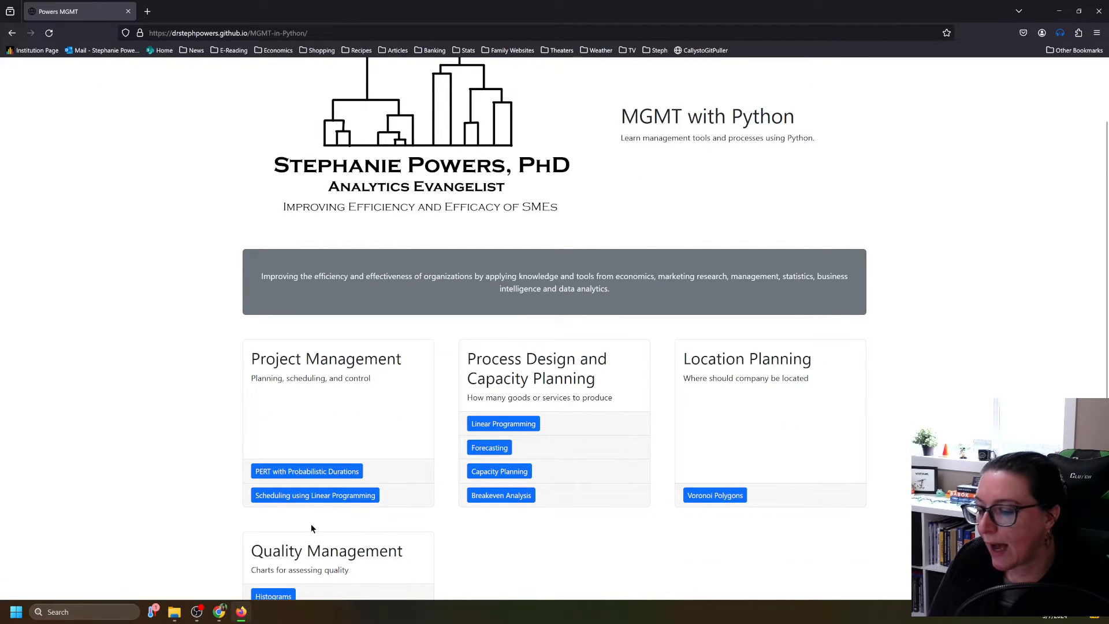
mouse_move(303, 409)
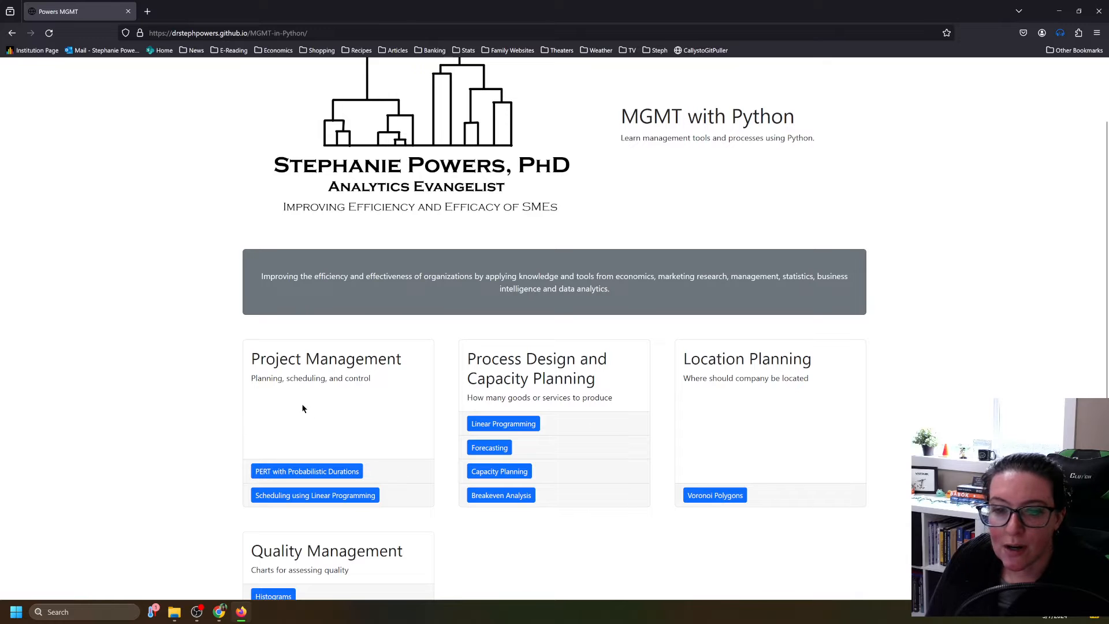
mouse_move(212, 256)
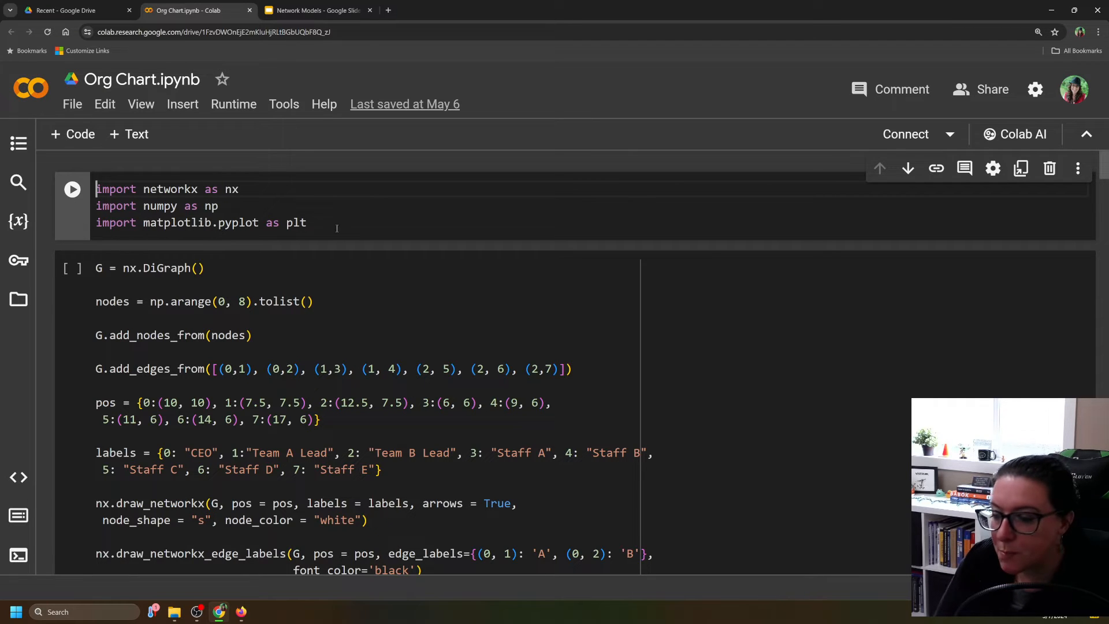
mouse_move(229, 180)
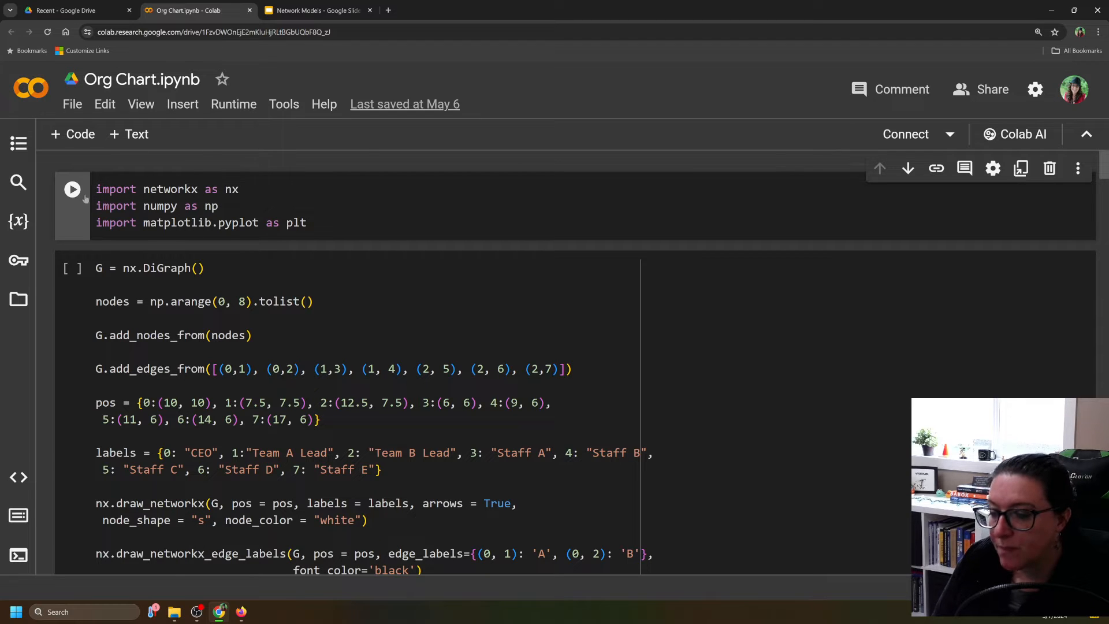
Step: Run the import cell for networkx, numpy and matplotlib, connecting the Org Chart notebook to a runtime
left_click(72, 190)
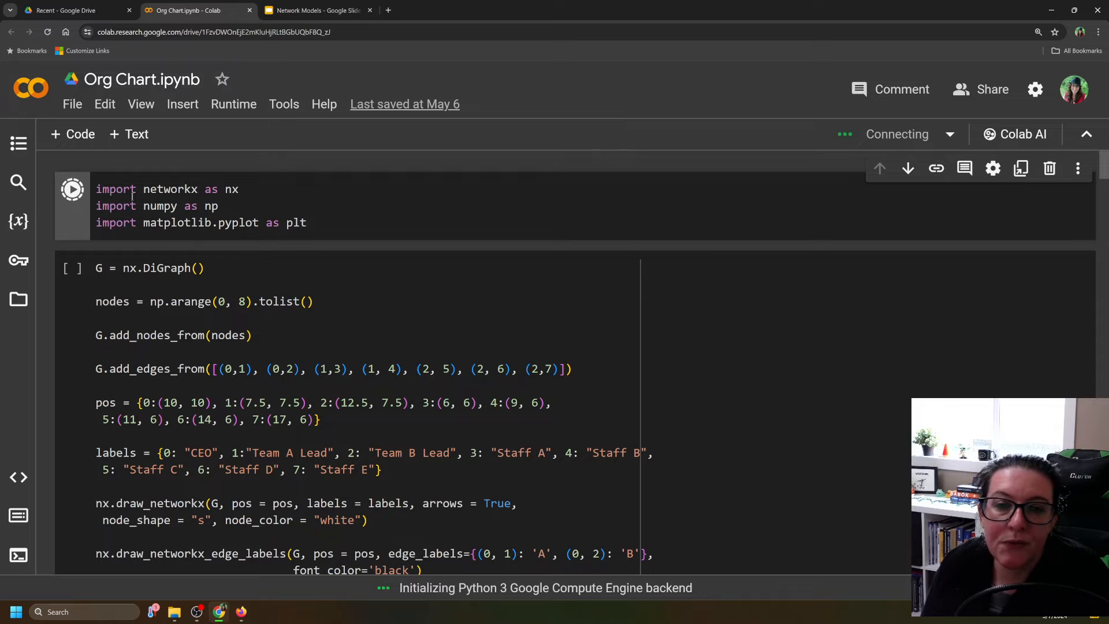
left_click(71, 190)
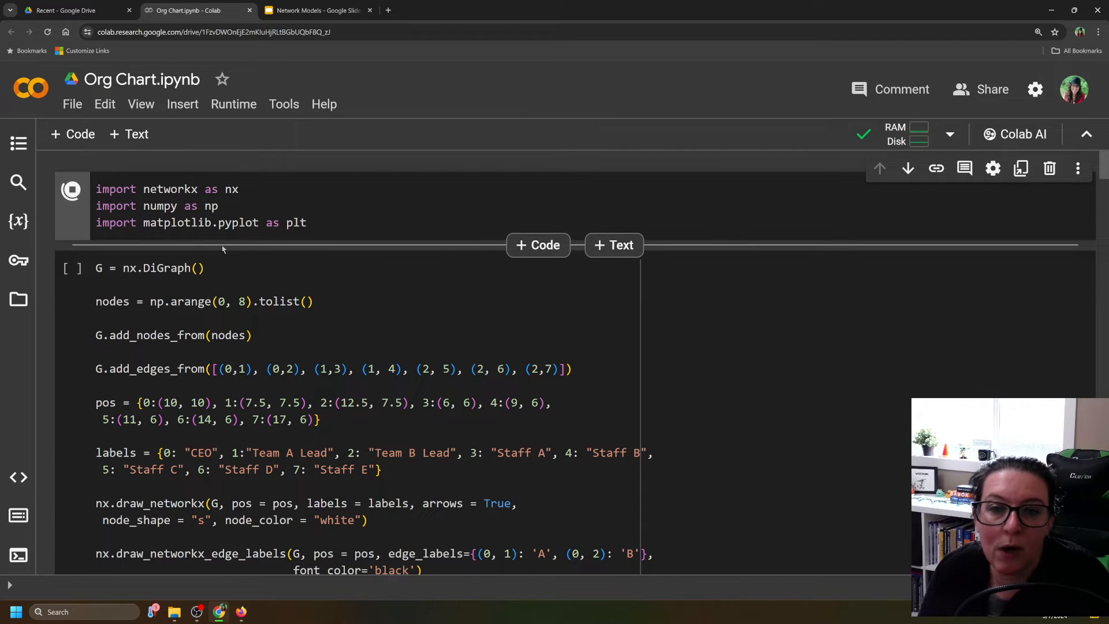
left_click(72, 189)
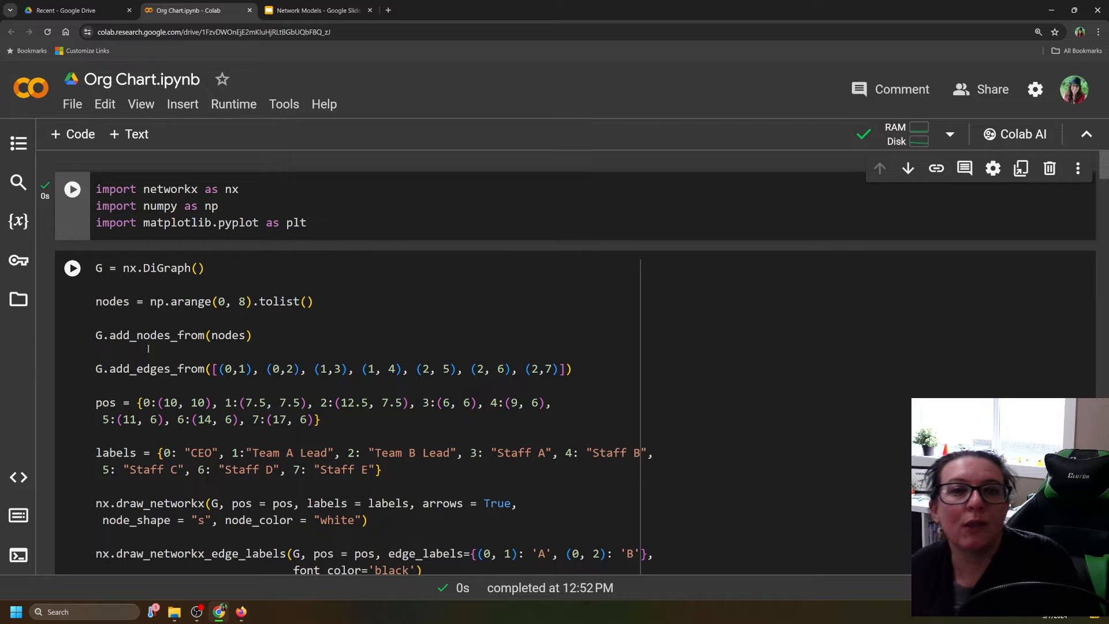
scroll("down", 3)
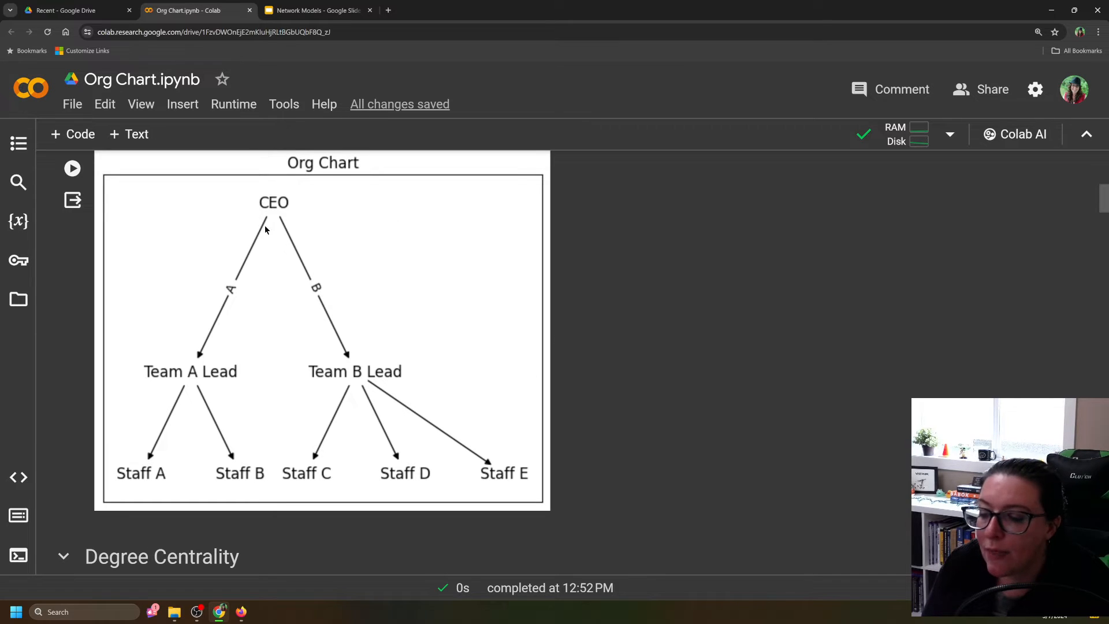
mouse_move(351, 359)
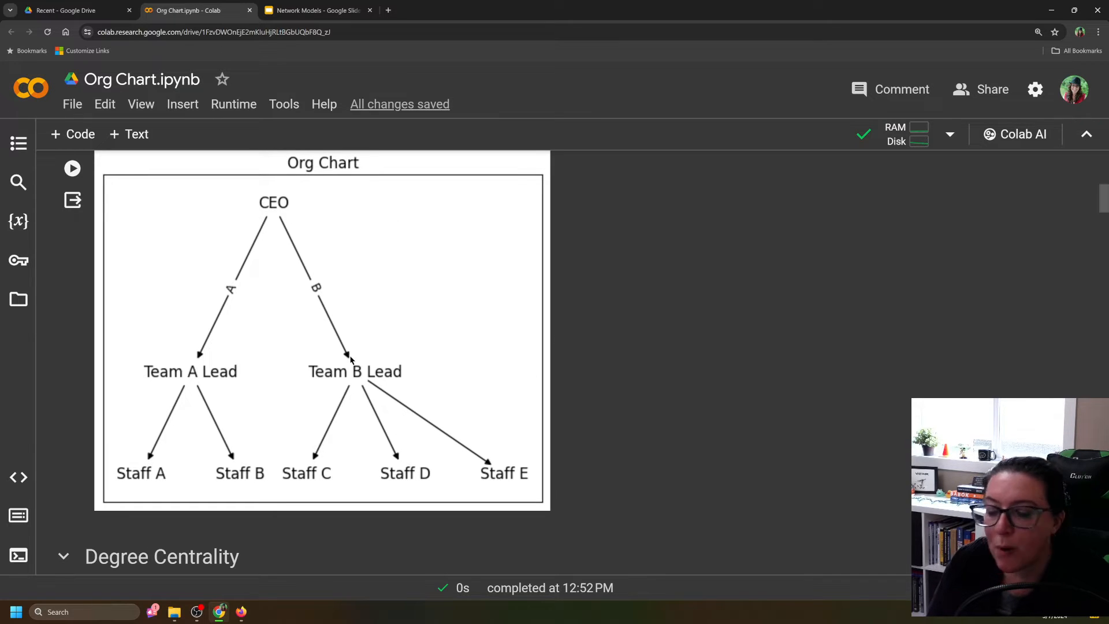
mouse_move(151, 349)
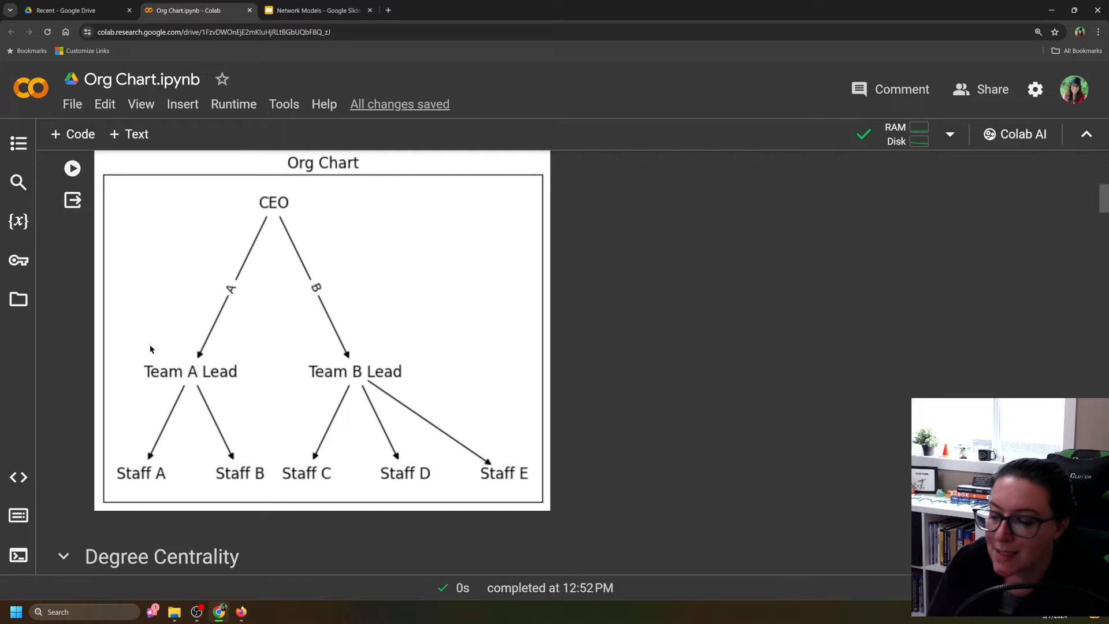
mouse_move(230, 483)
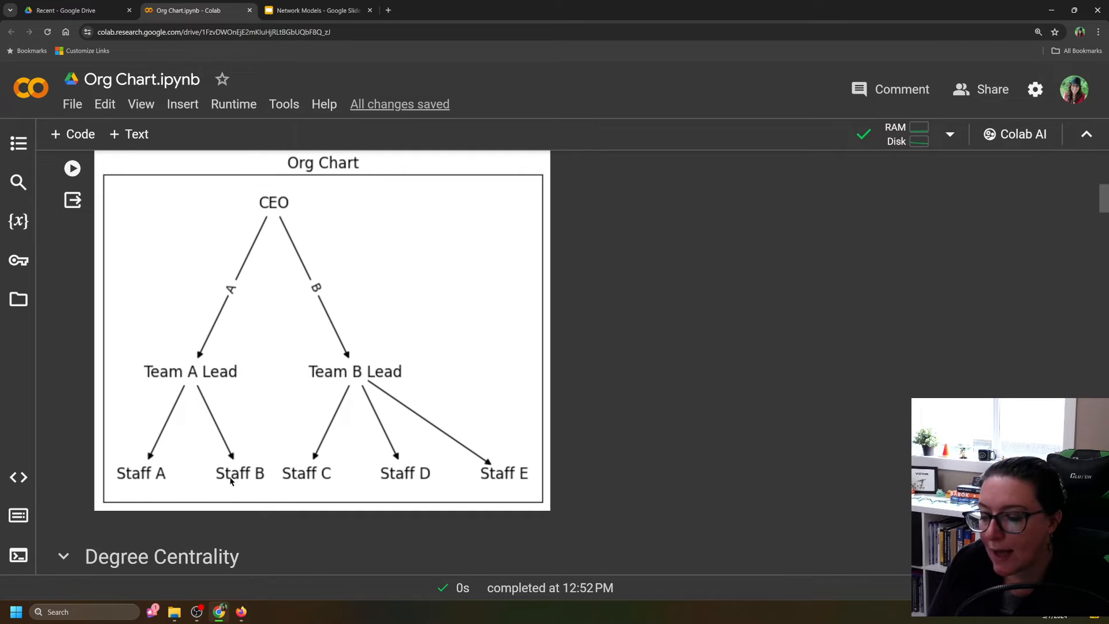
mouse_move(362, 386)
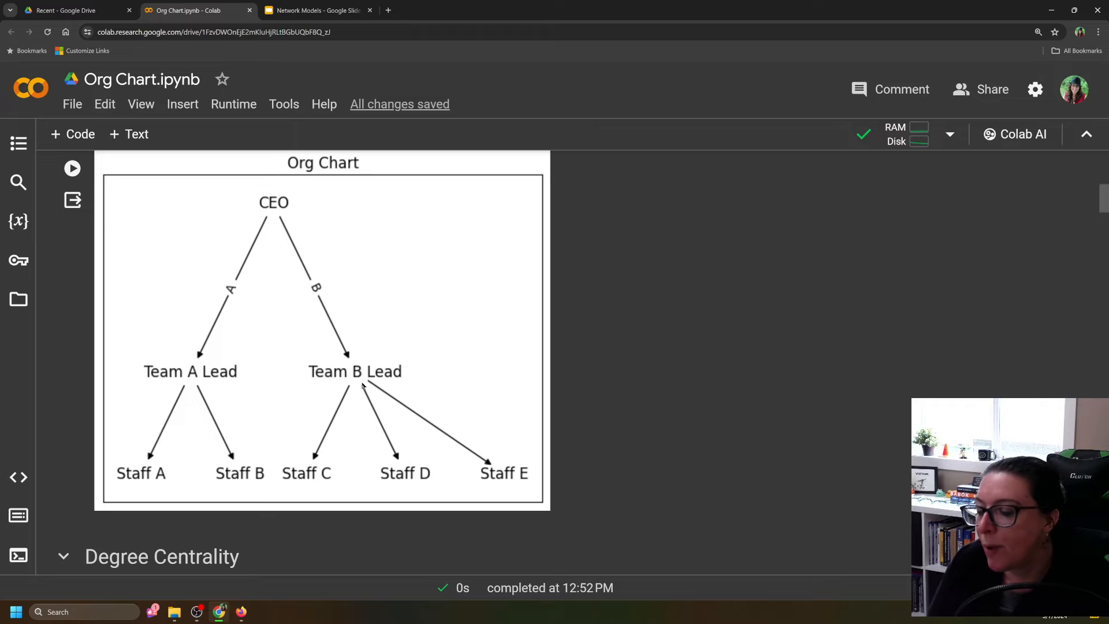
mouse_move(319, 449)
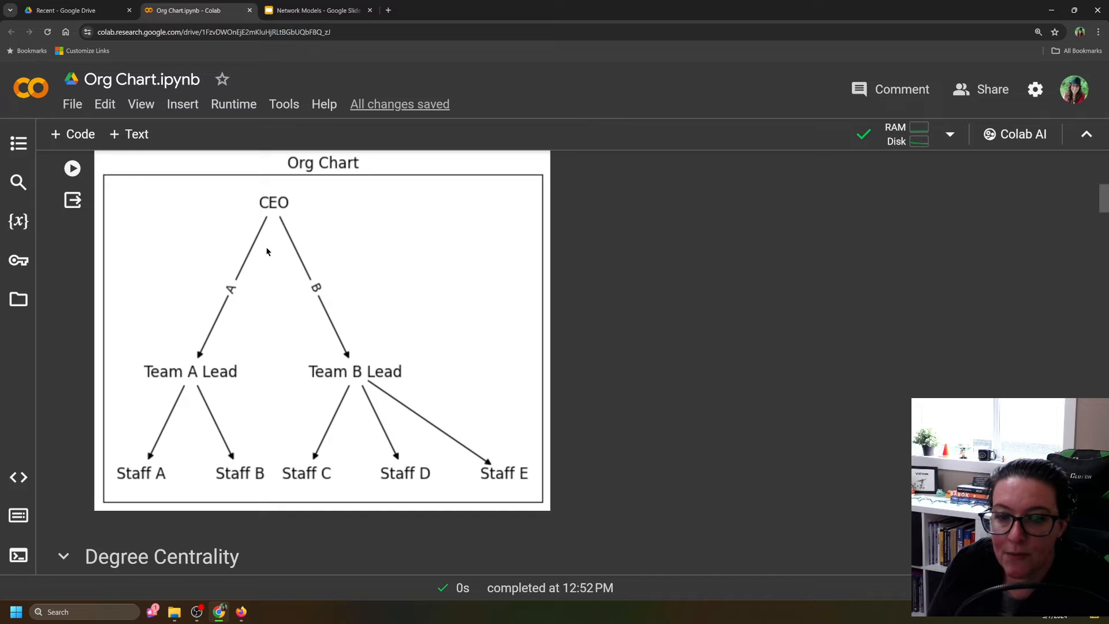
mouse_move(333, 304)
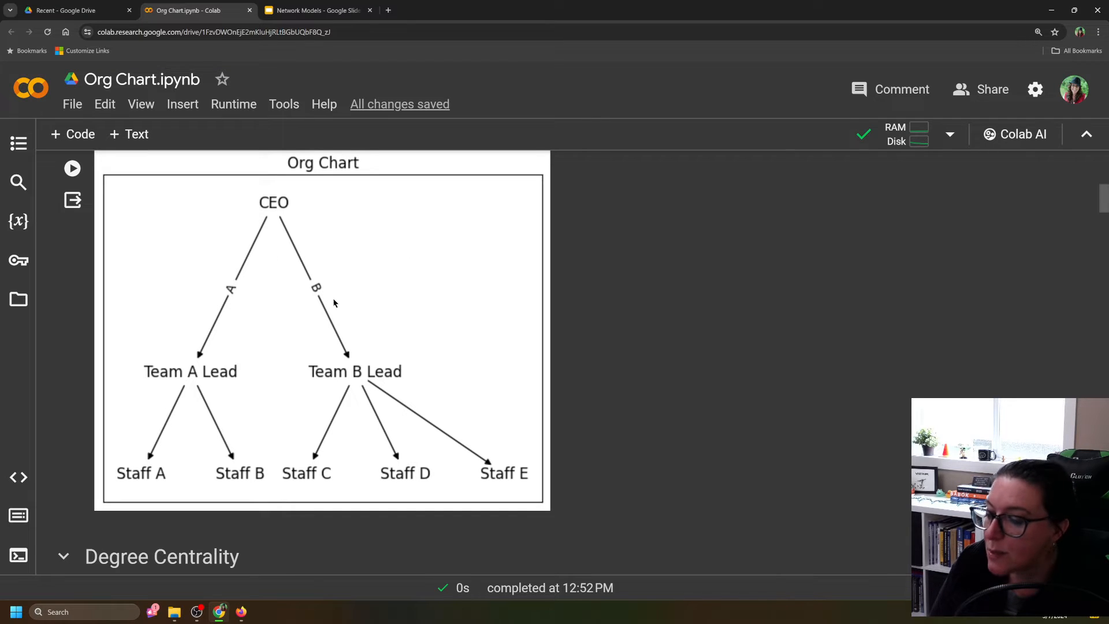
mouse_move(231, 292)
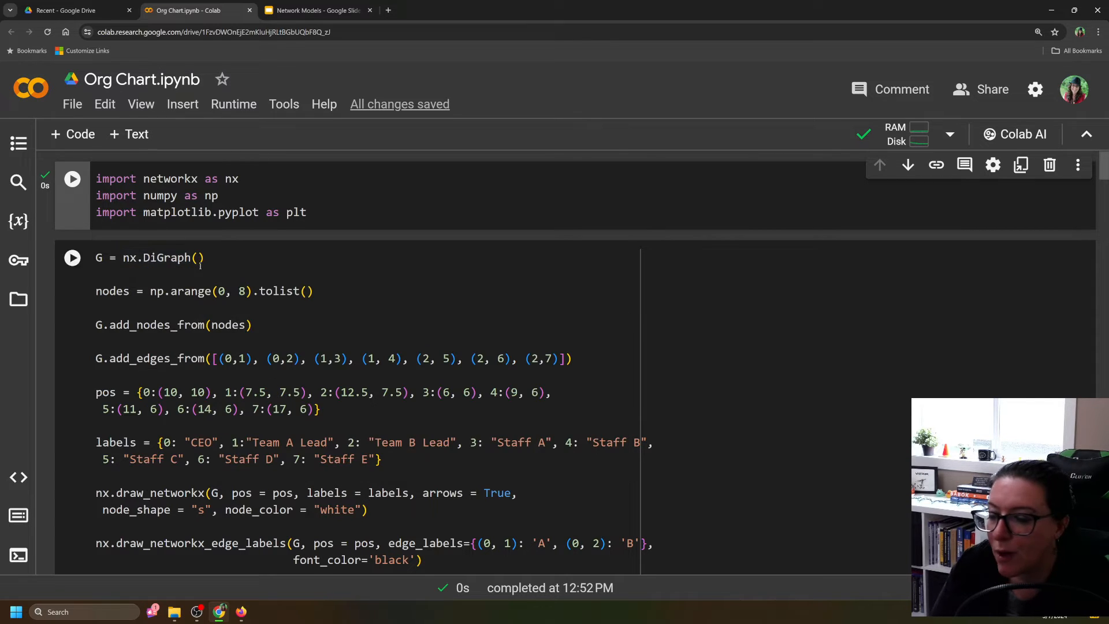
left_click(217, 258)
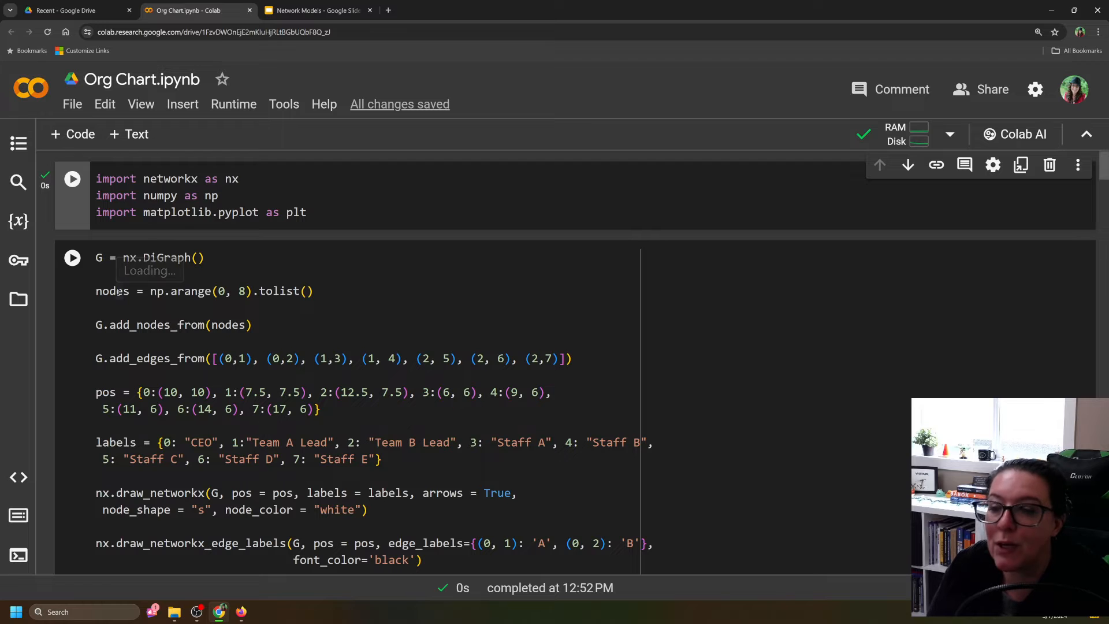
scroll("down", 3)
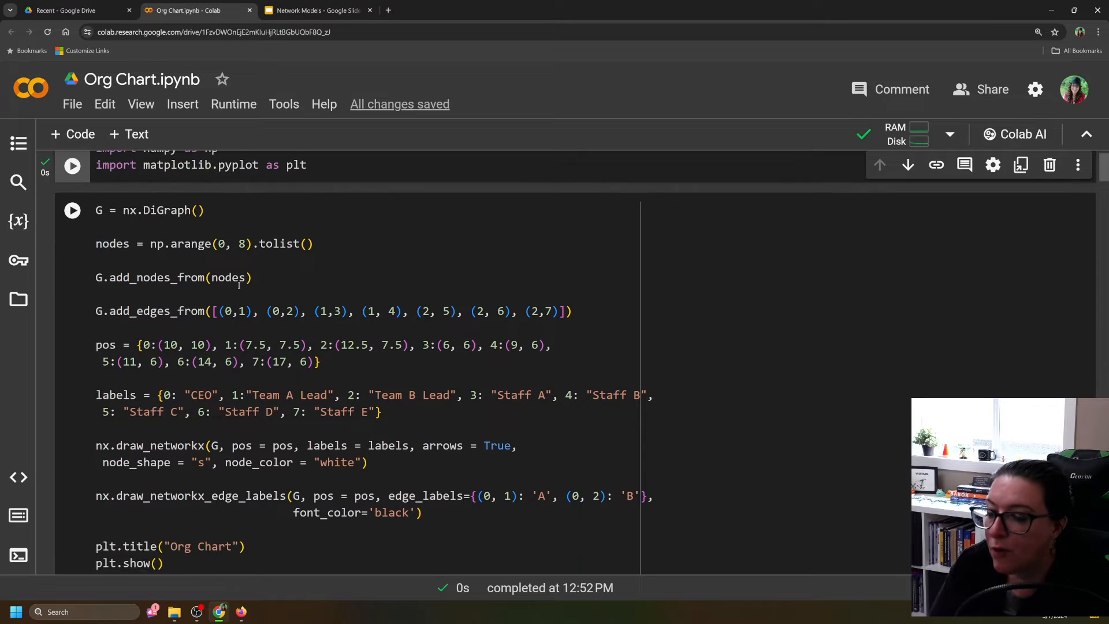
left_click(72, 209)
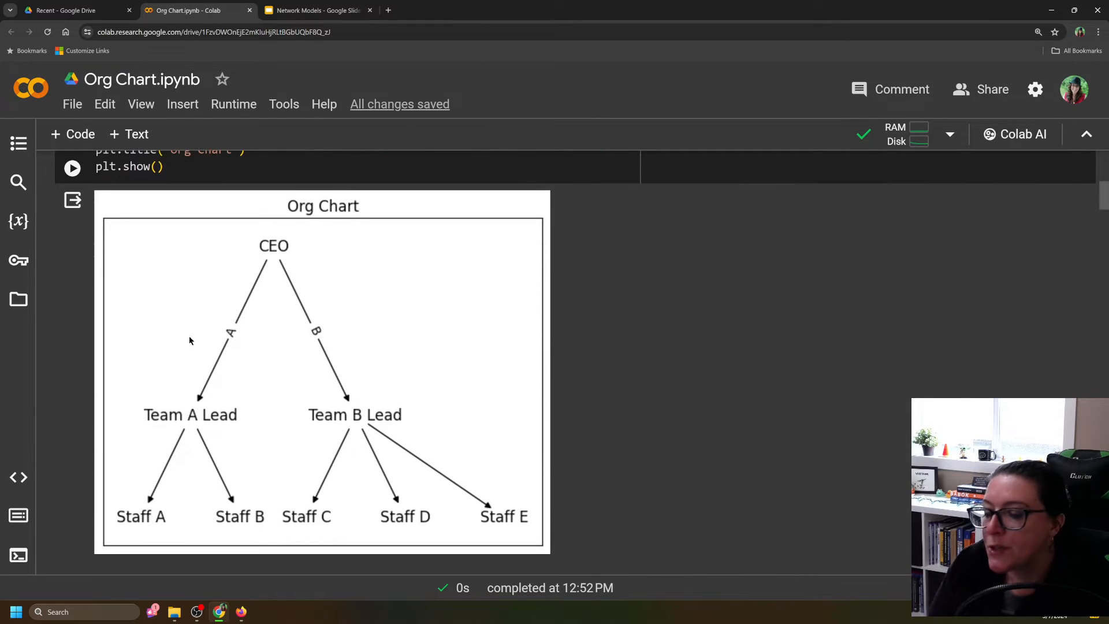
mouse_move(137, 501)
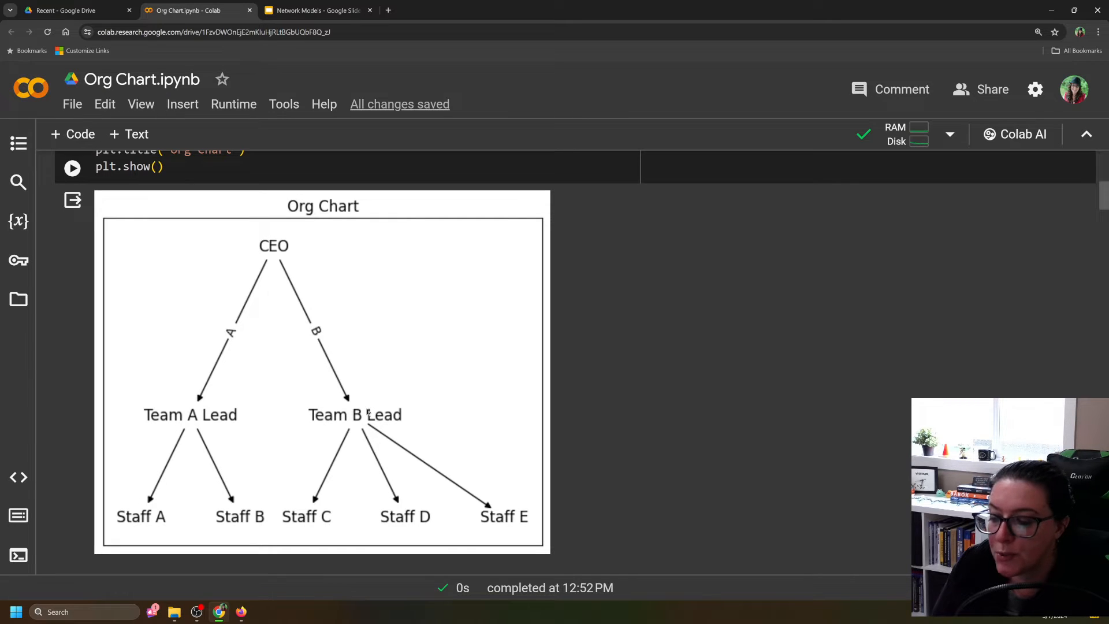
mouse_move(188, 510)
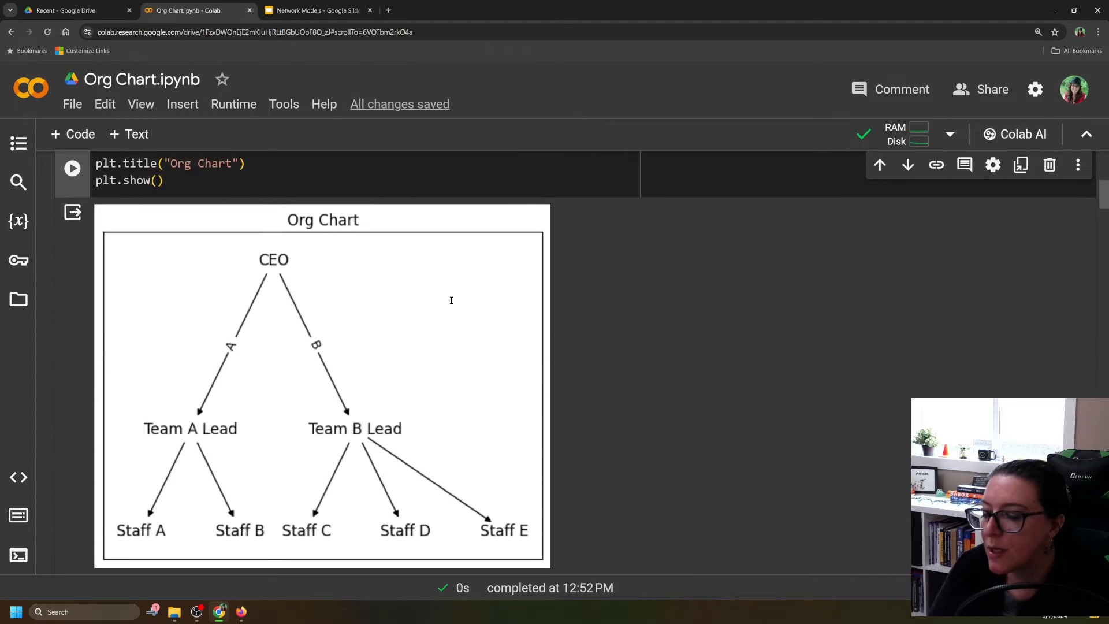
scroll("down", 3)
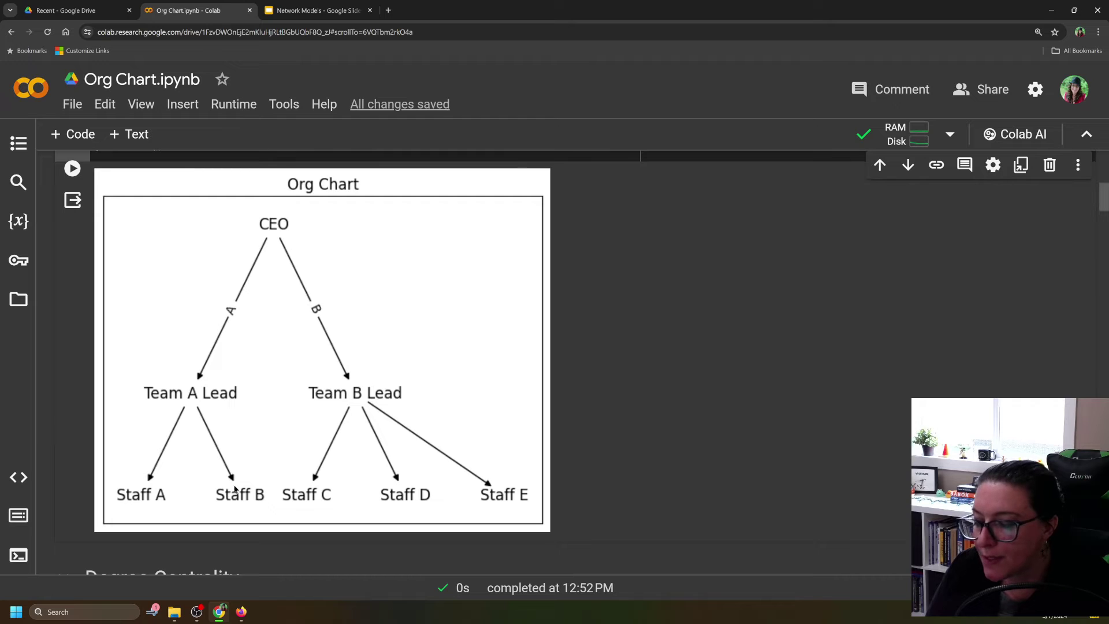
mouse_move(296, 378)
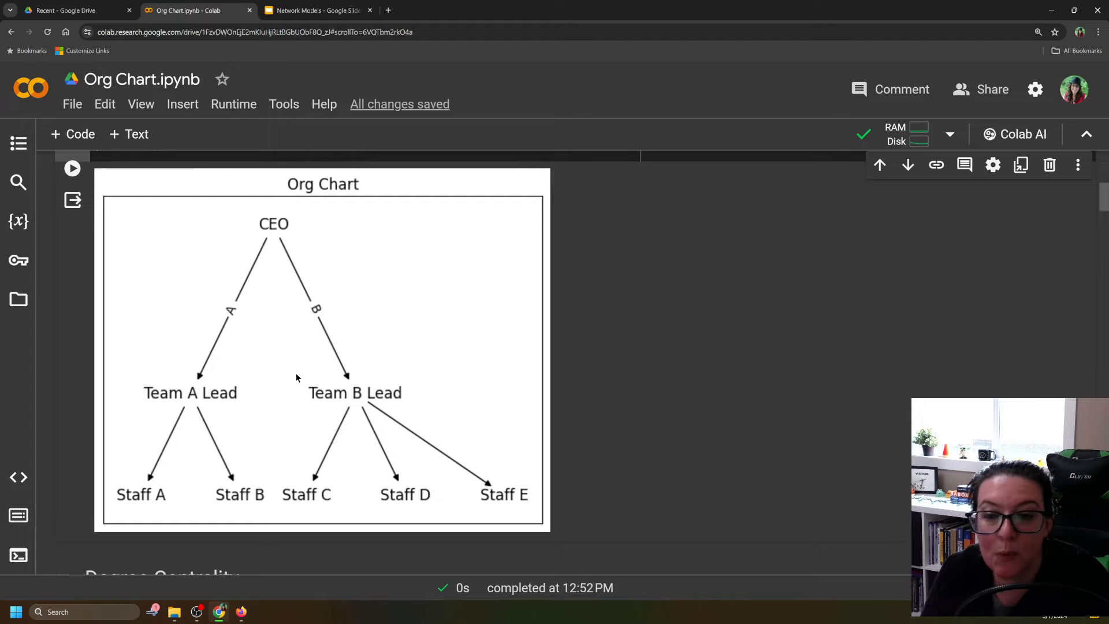
mouse_move(324, 381)
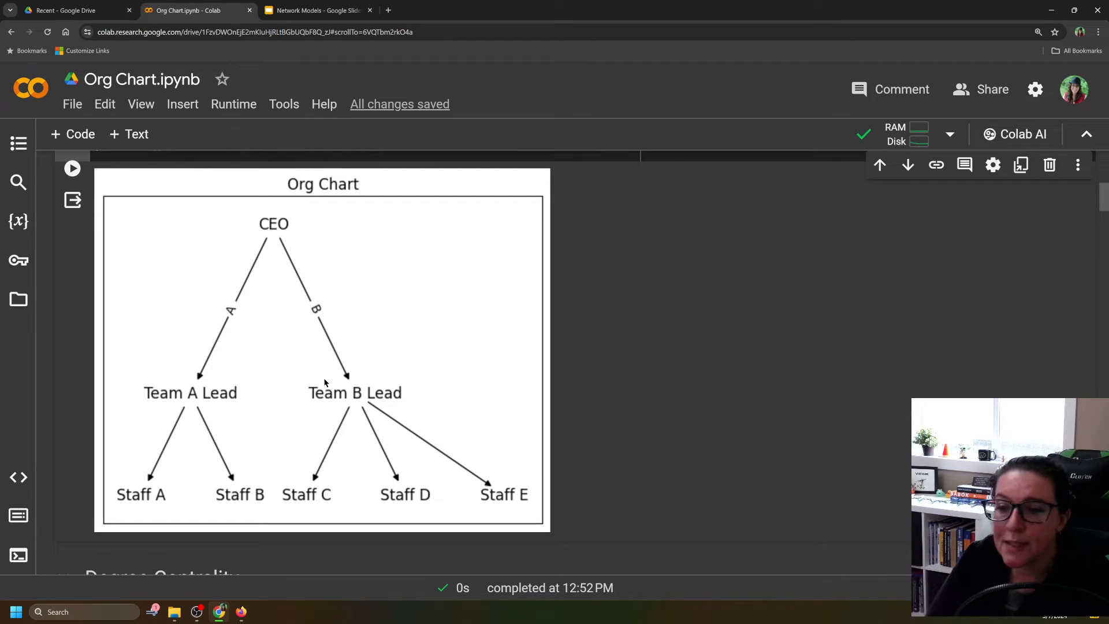
mouse_move(337, 327)
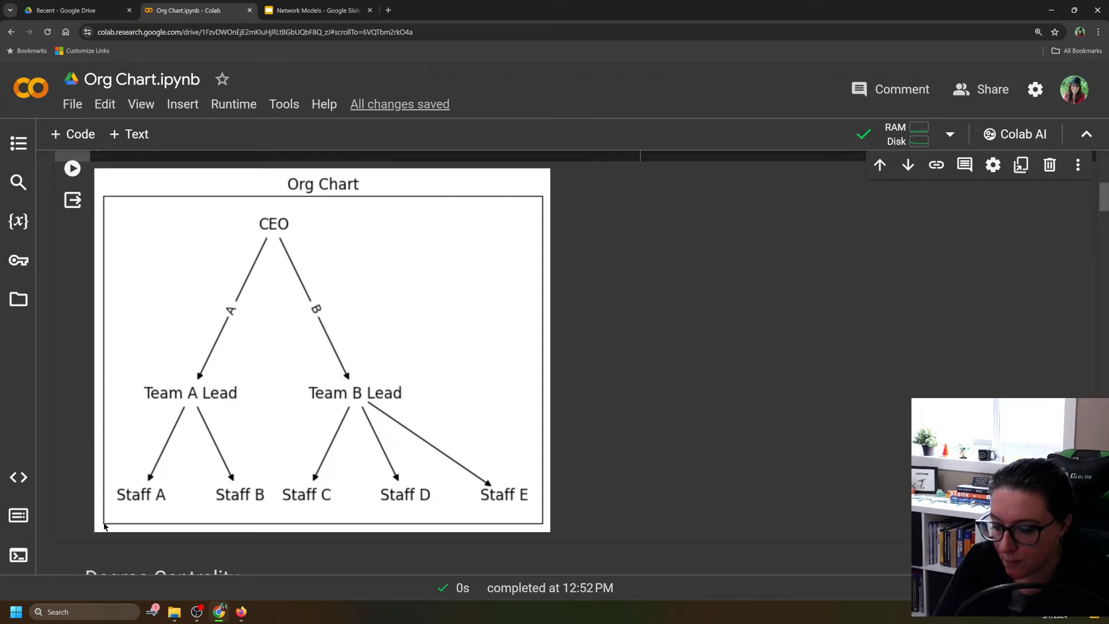
mouse_move(94, 430)
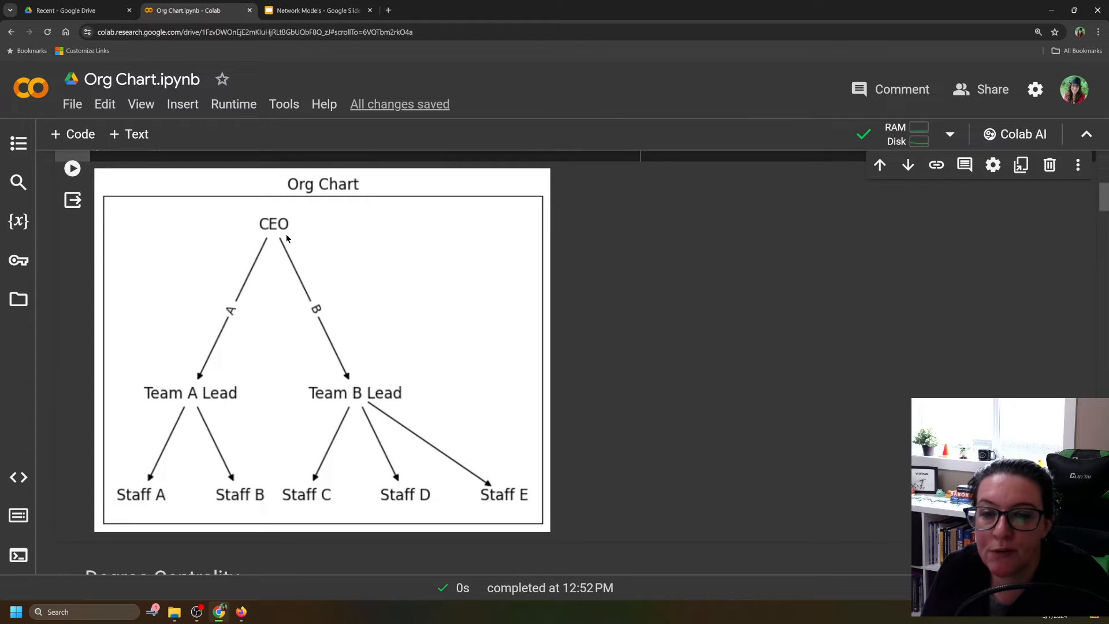
mouse_move(273, 221)
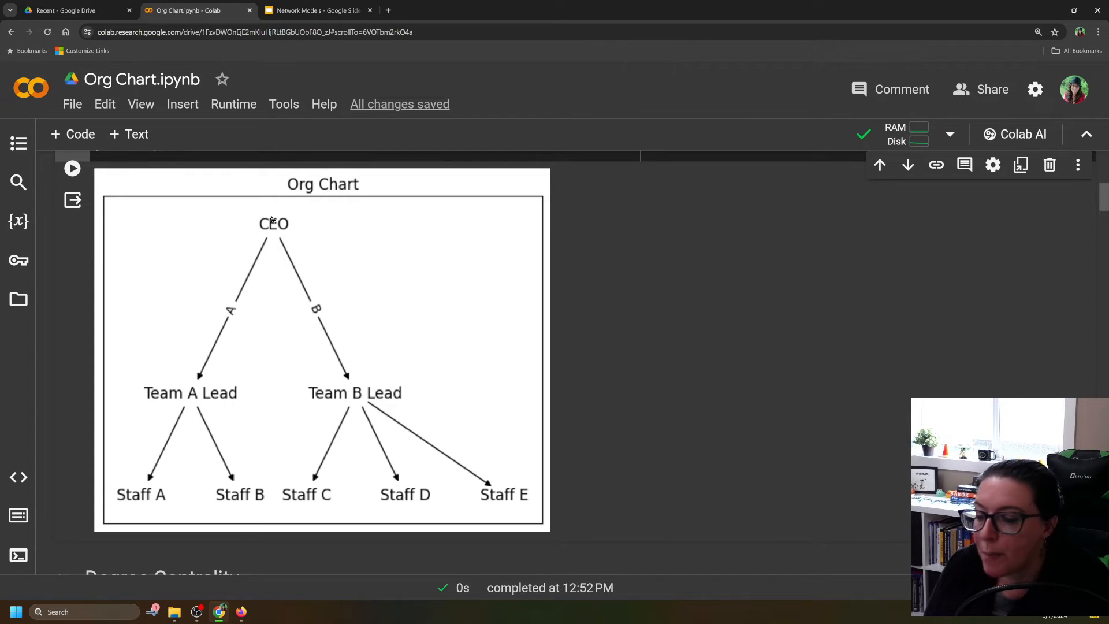
mouse_move(277, 252)
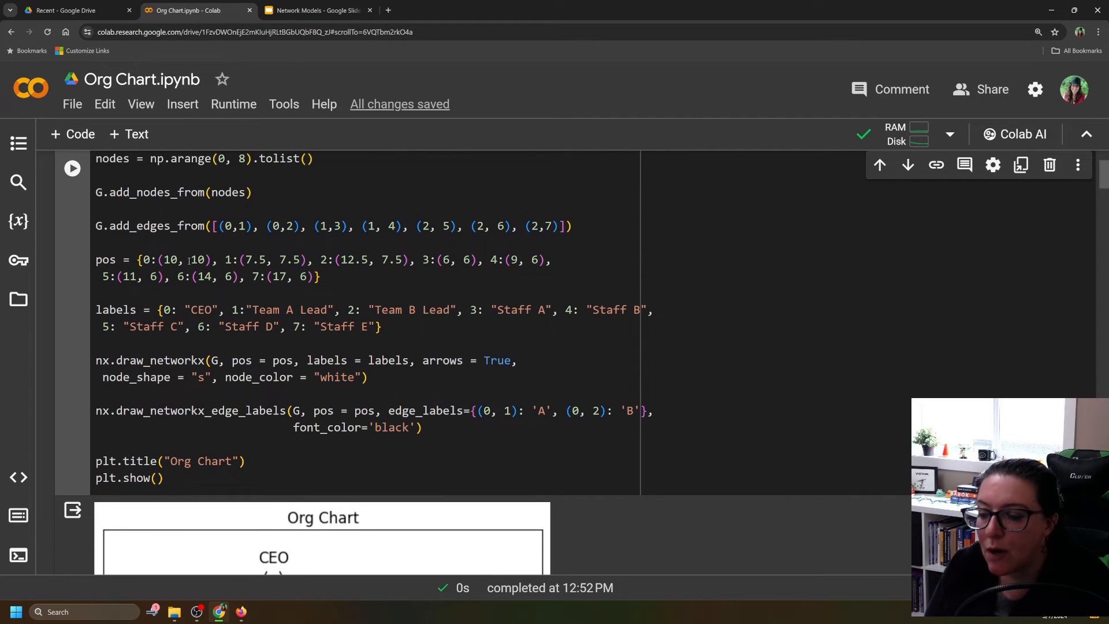
scroll("down", 3)
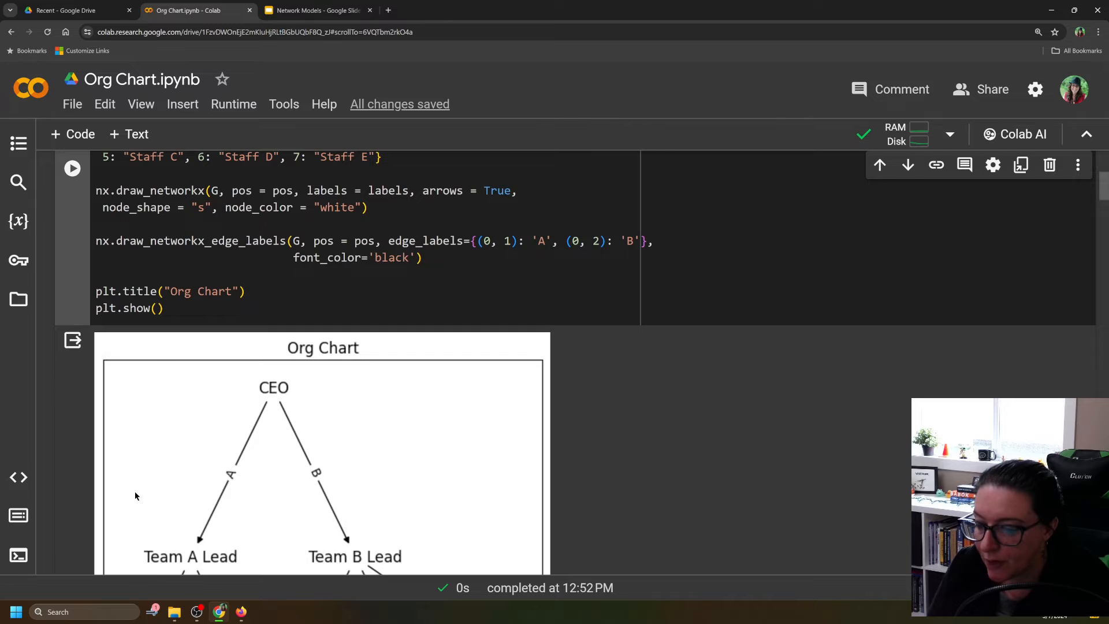
scroll("down", 3)
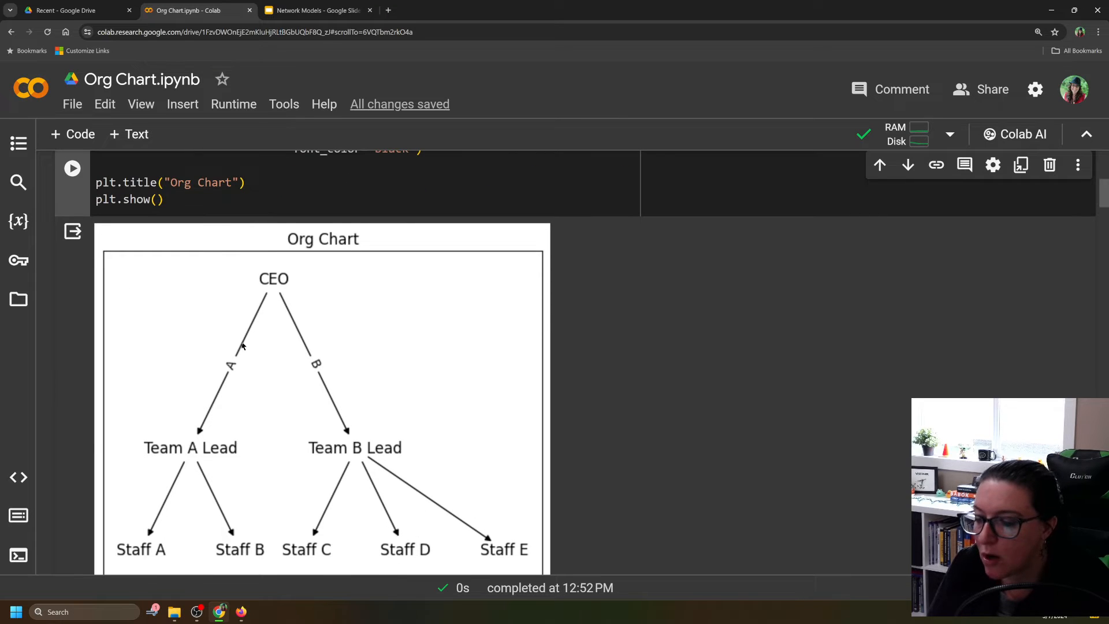
mouse_move(278, 299)
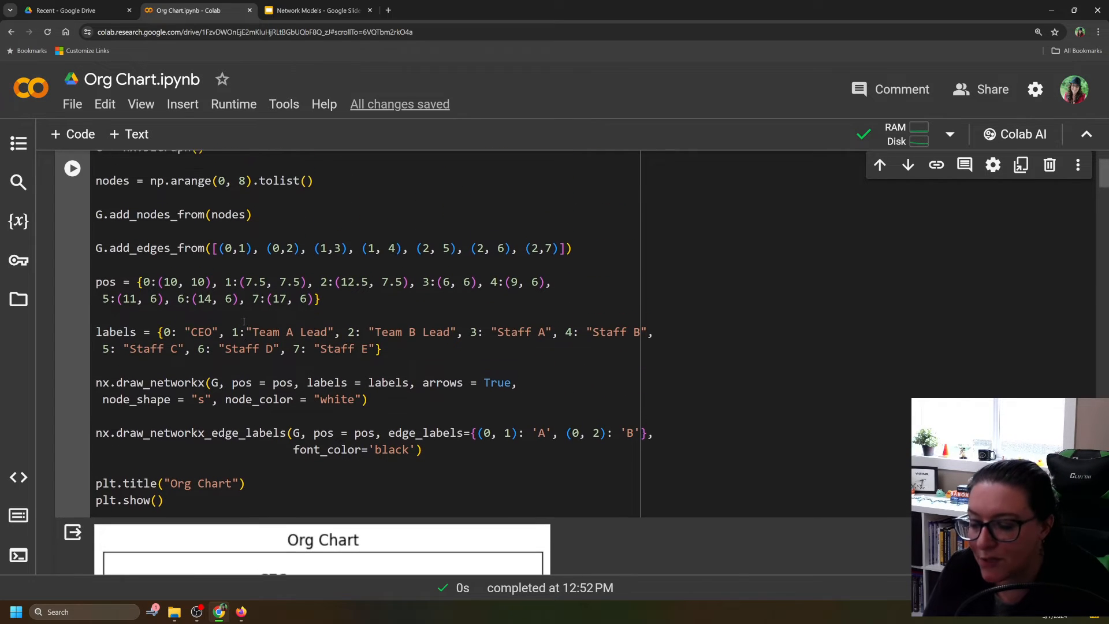
scroll("down", 3)
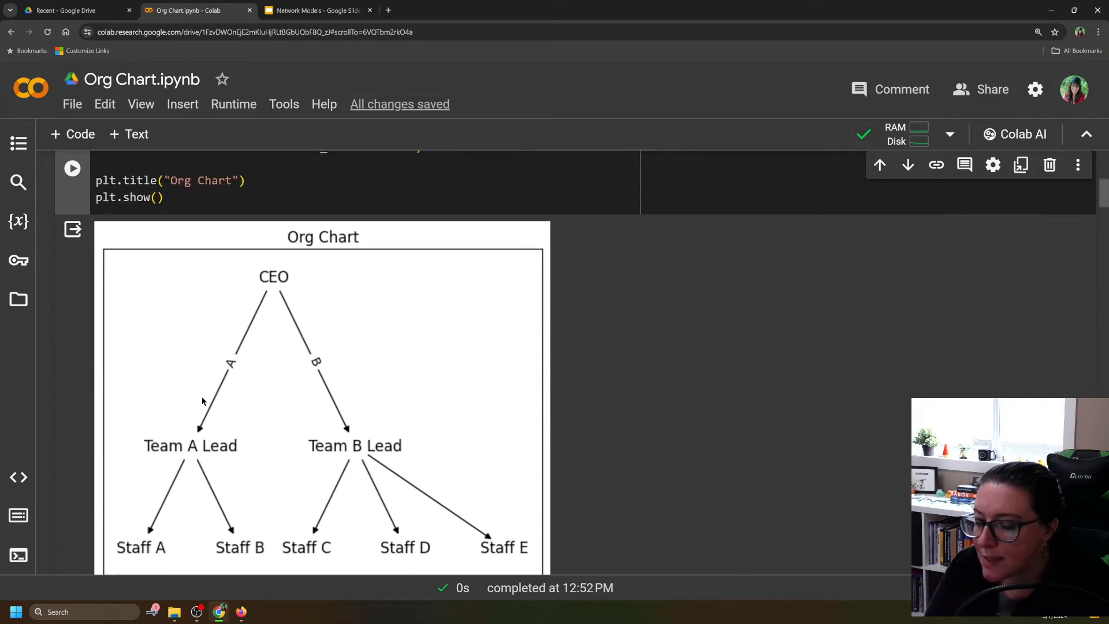
scroll("up", 3)
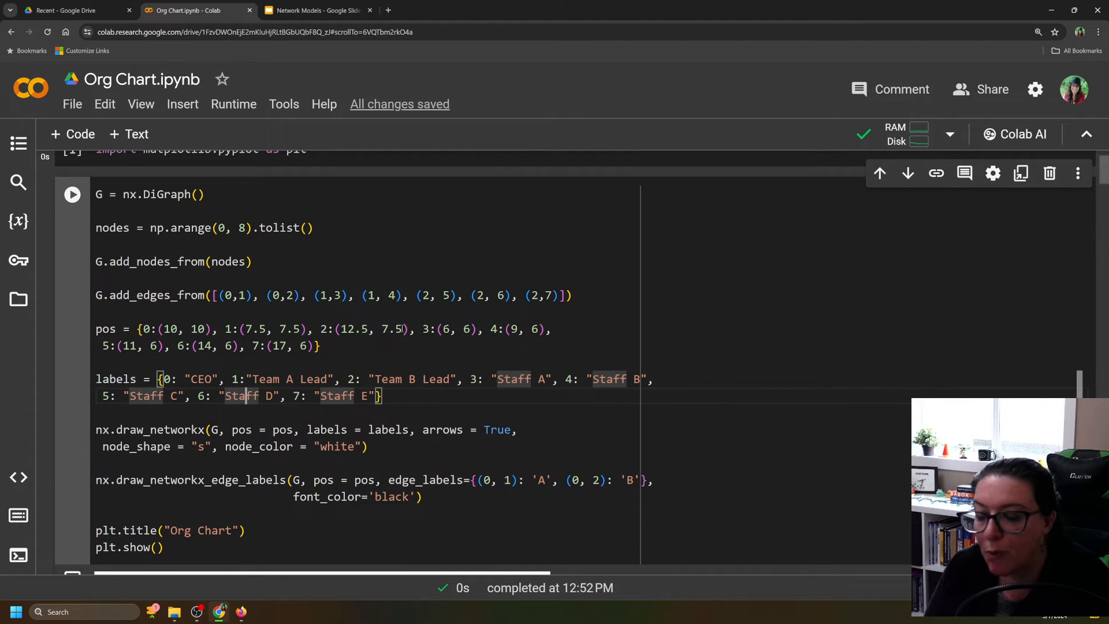
left_click(72, 194)
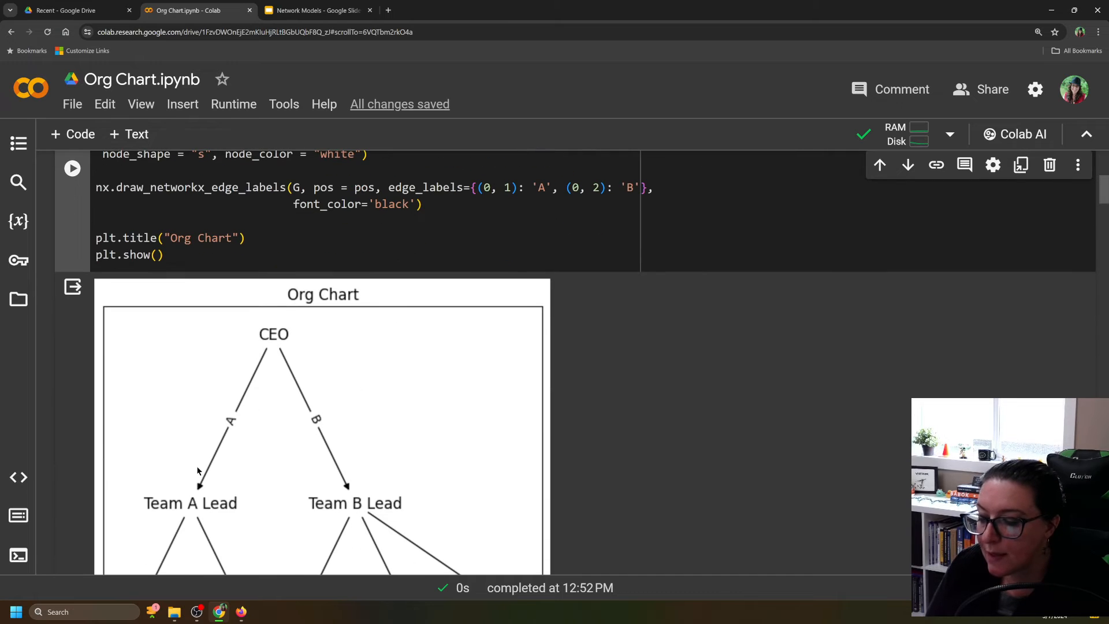
scroll("down", 3)
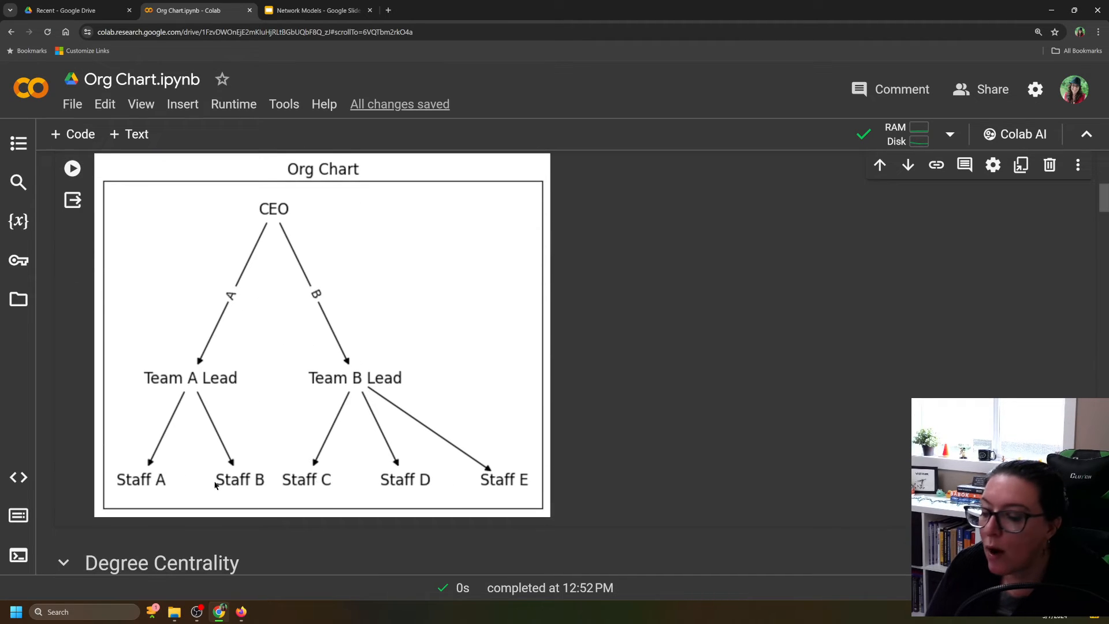
mouse_move(434, 464)
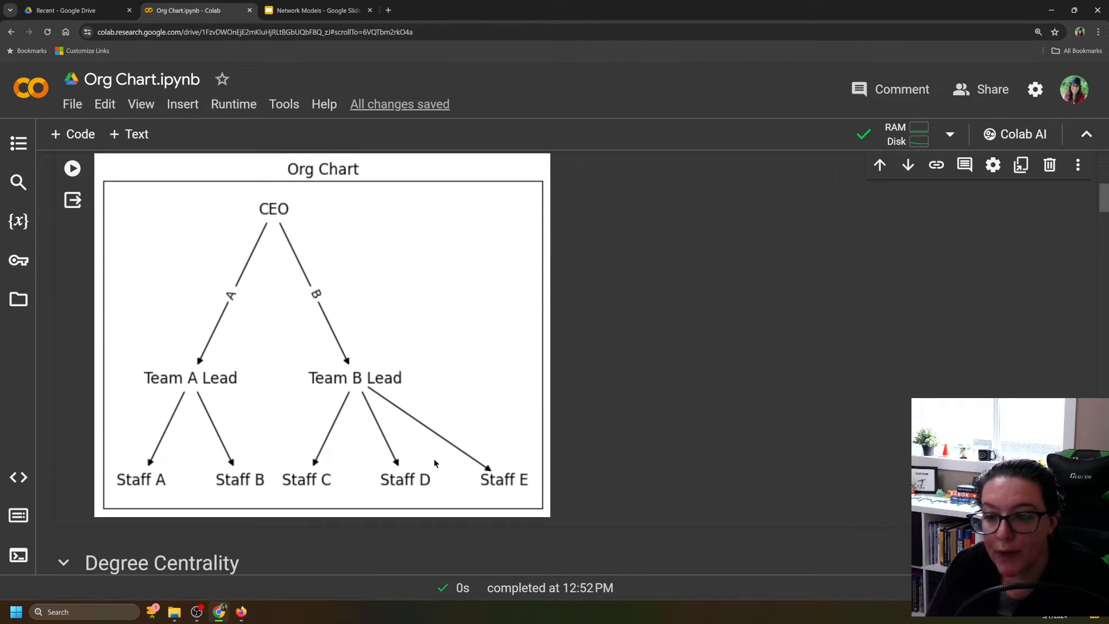
mouse_move(388, 387)
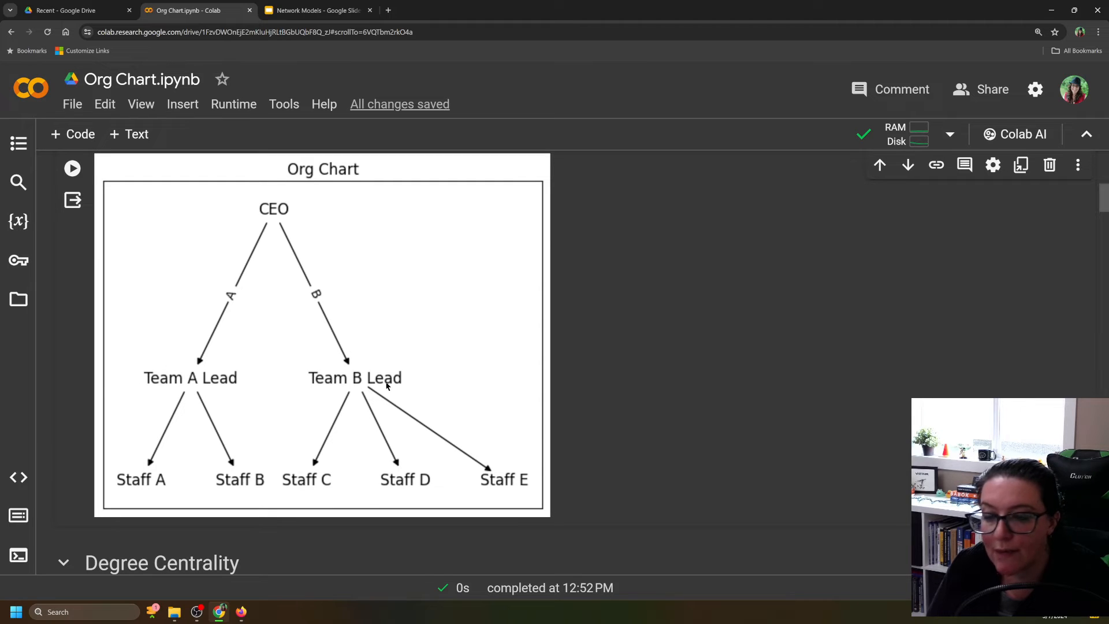
mouse_move(93, 485)
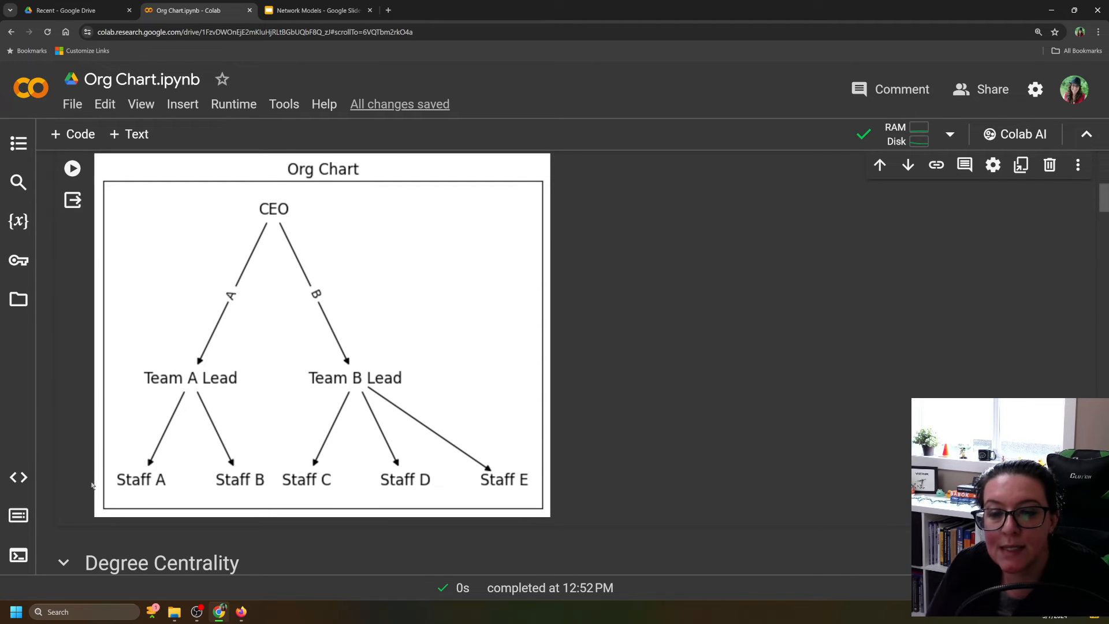
mouse_move(249, 466)
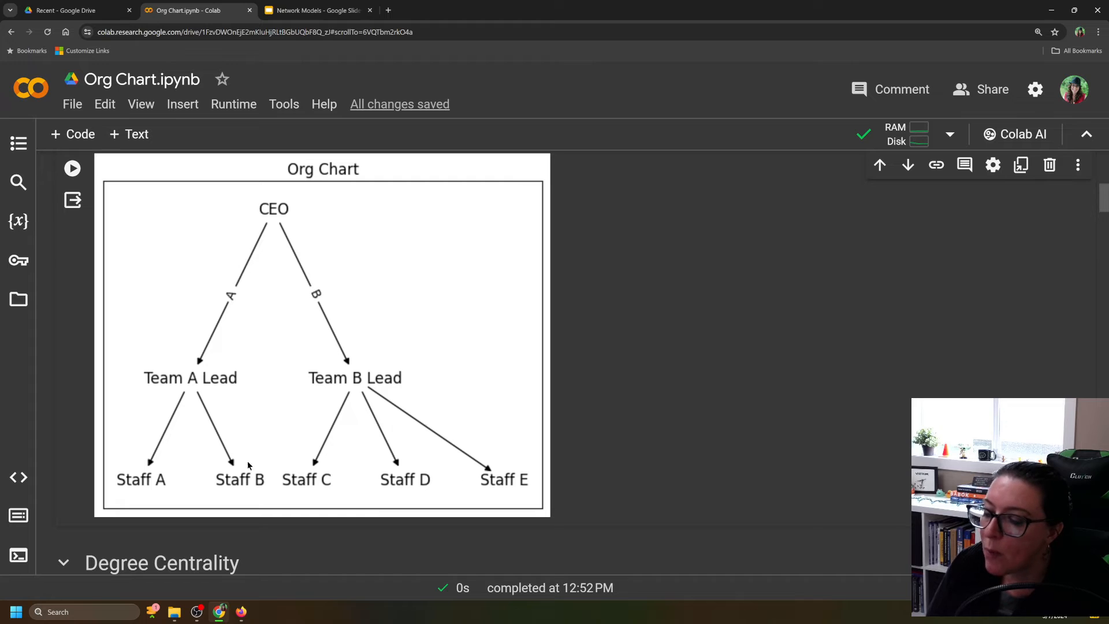
mouse_move(222, 467)
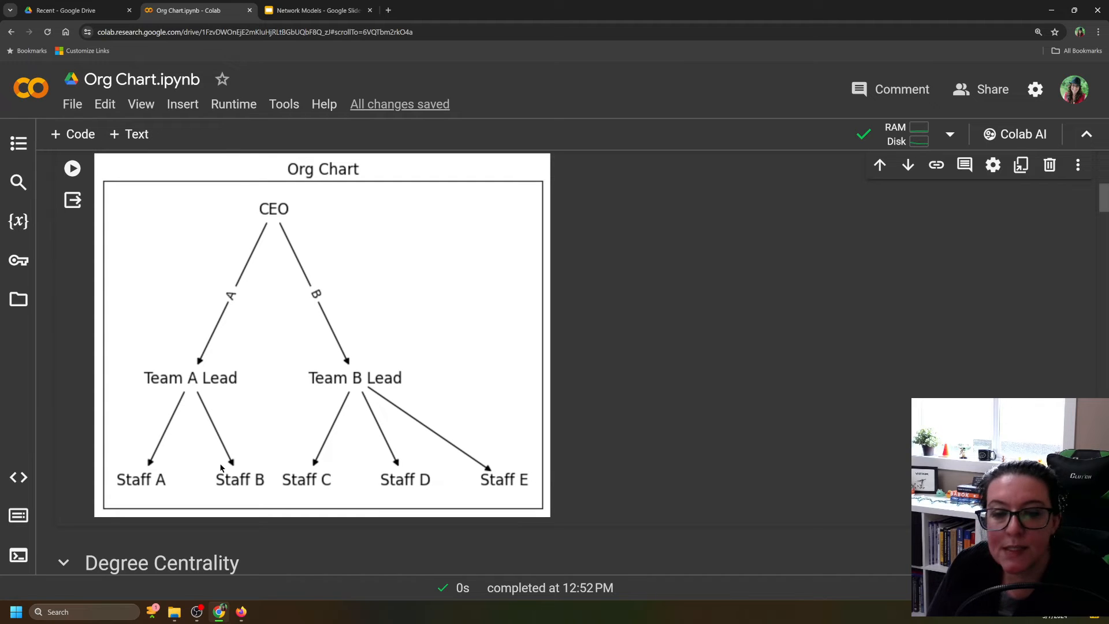
mouse_move(100, 479)
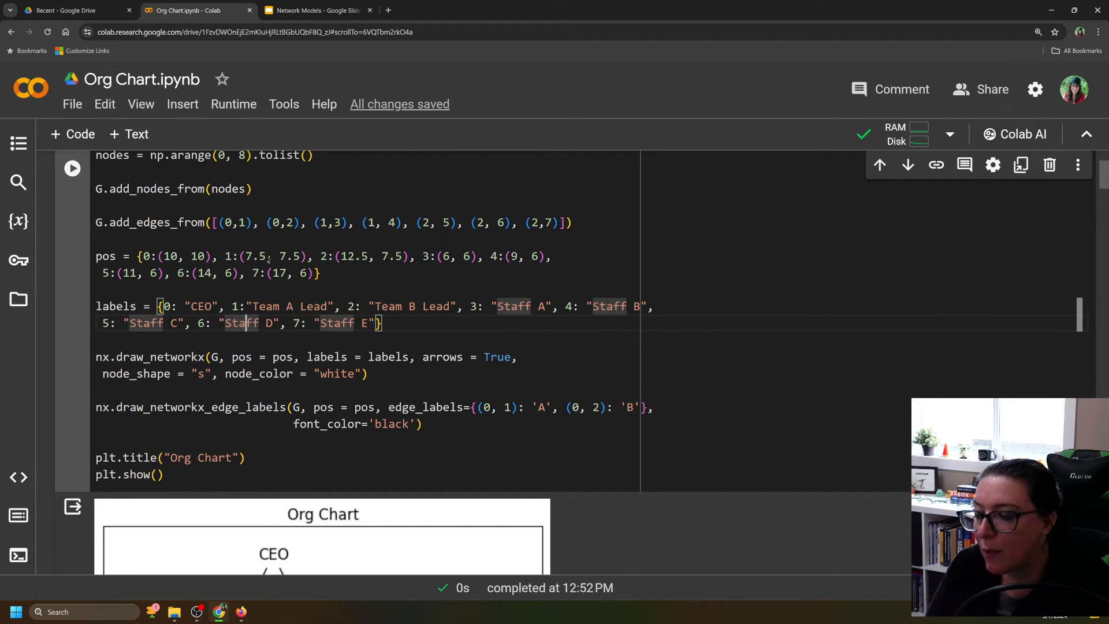
mouse_move(446, 271)
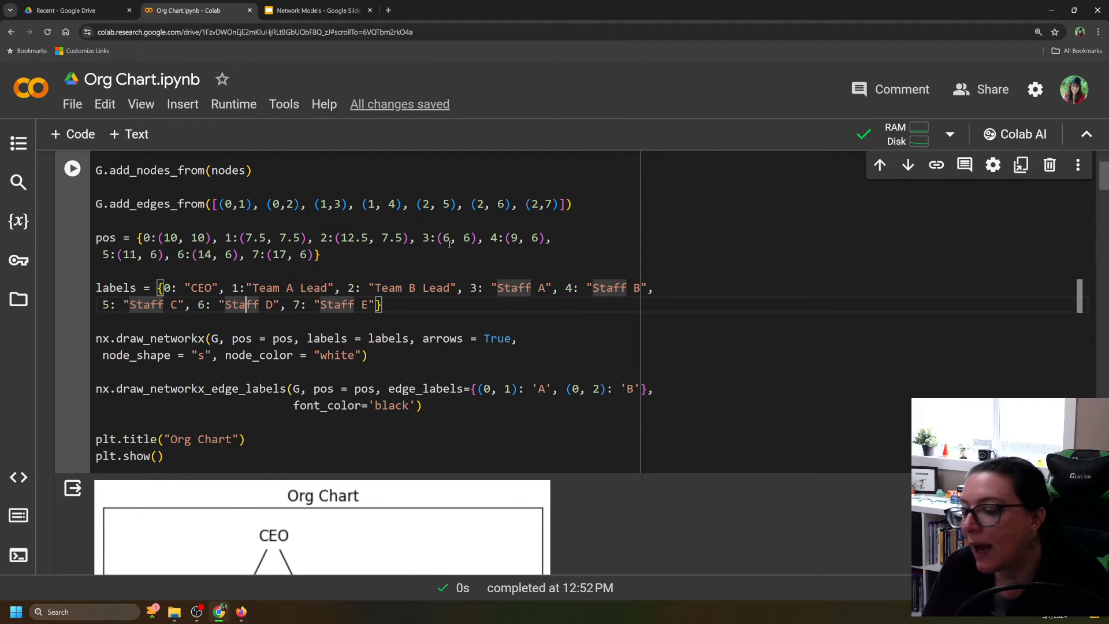
scroll("down", 3)
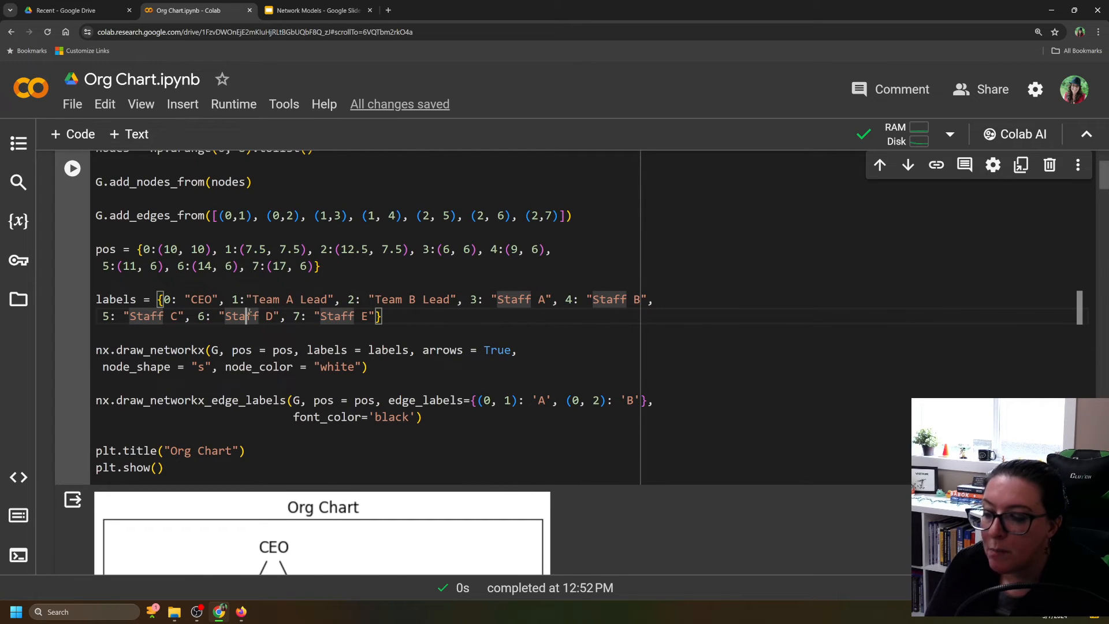
scroll("down", 3)
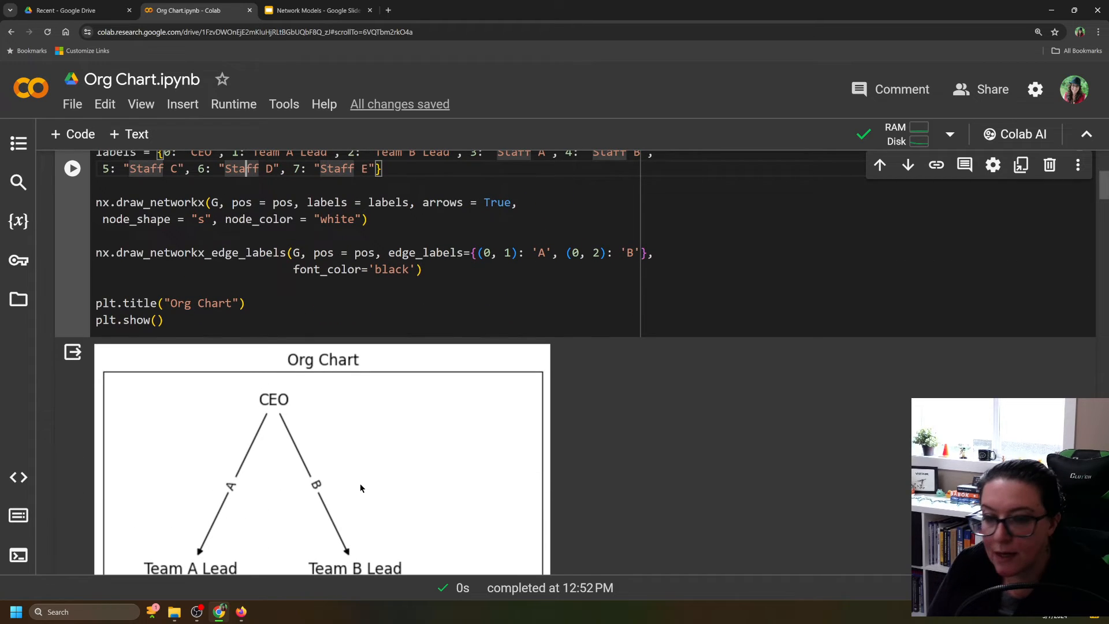
scroll("down", 3)
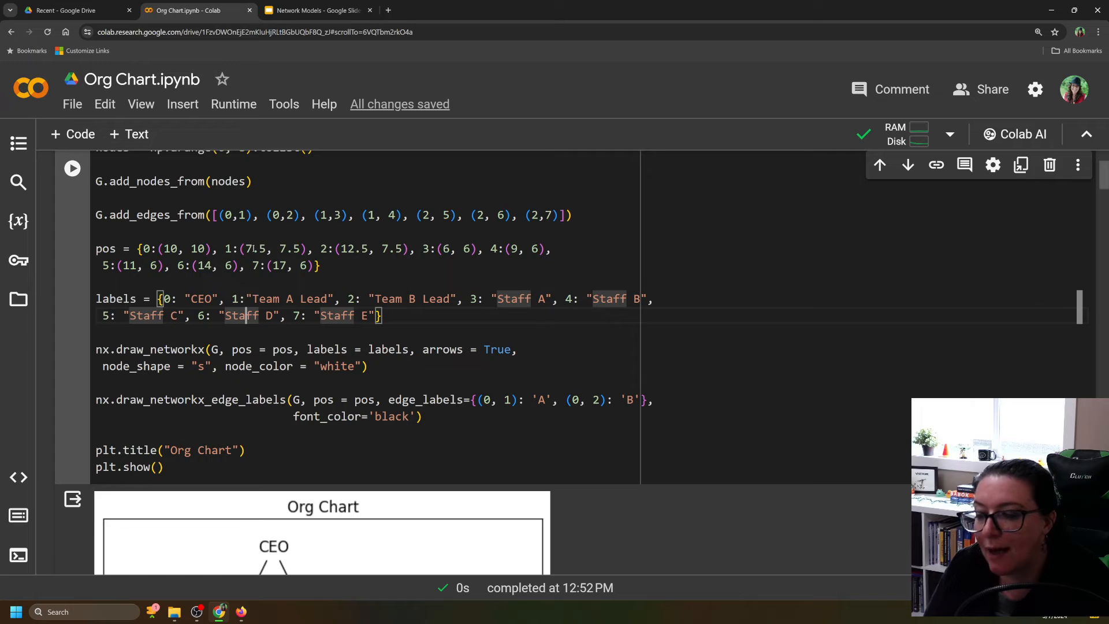
mouse_move(538, 255)
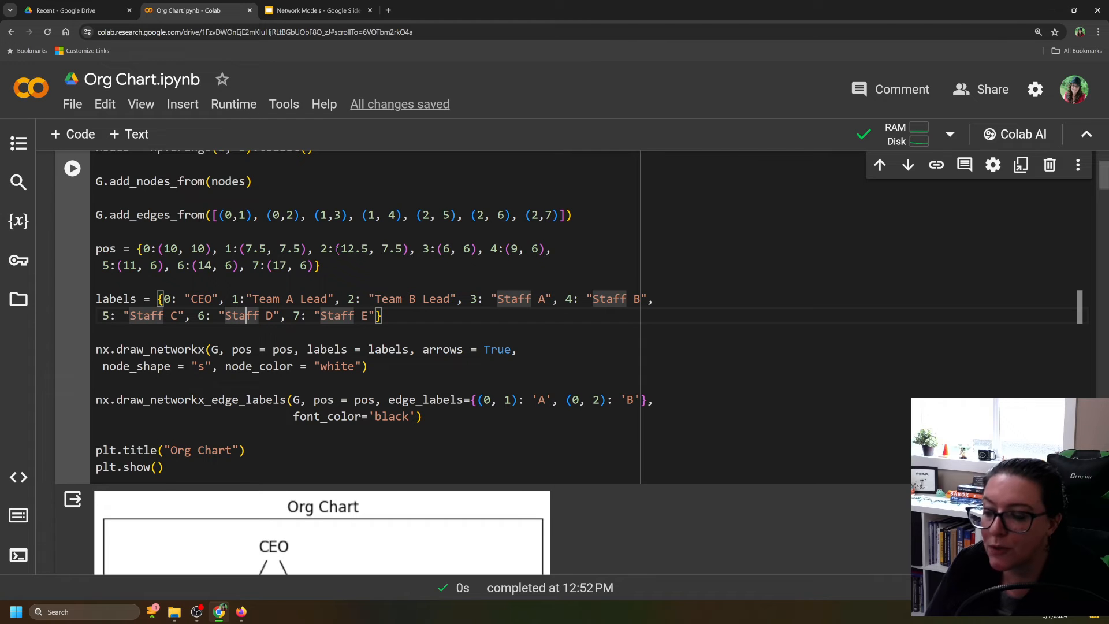
scroll("down", 3)
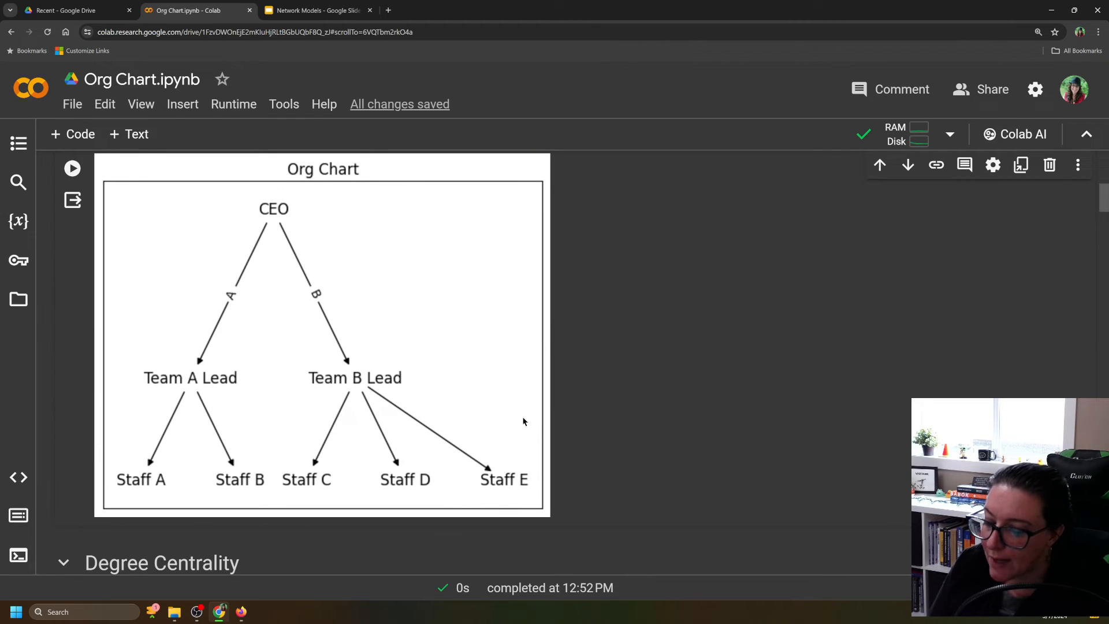
mouse_move(605, 481)
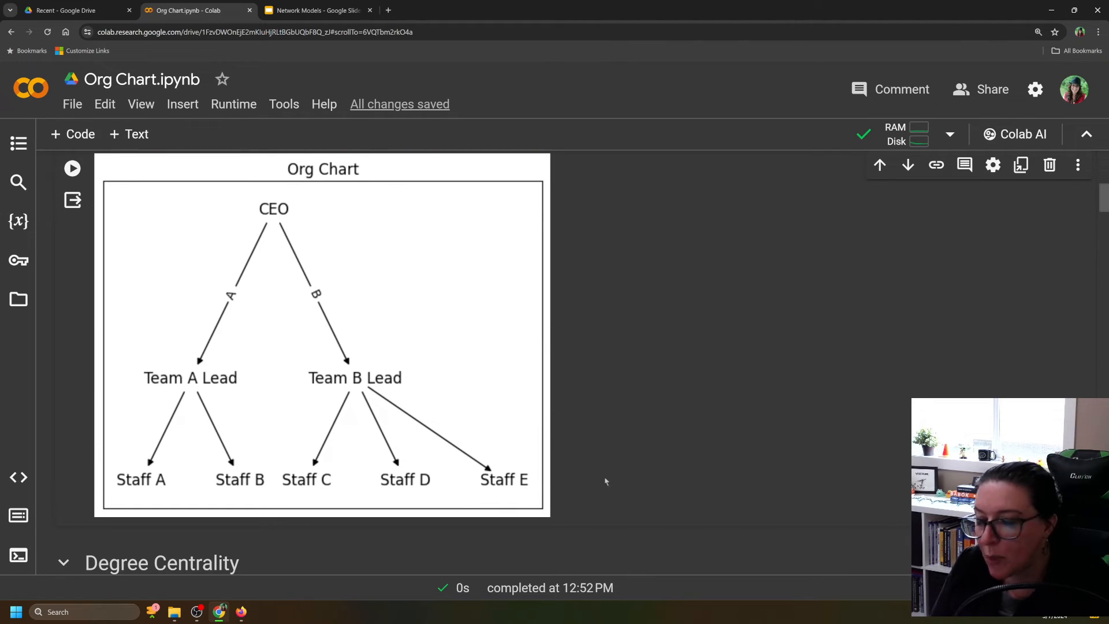
mouse_move(184, 459)
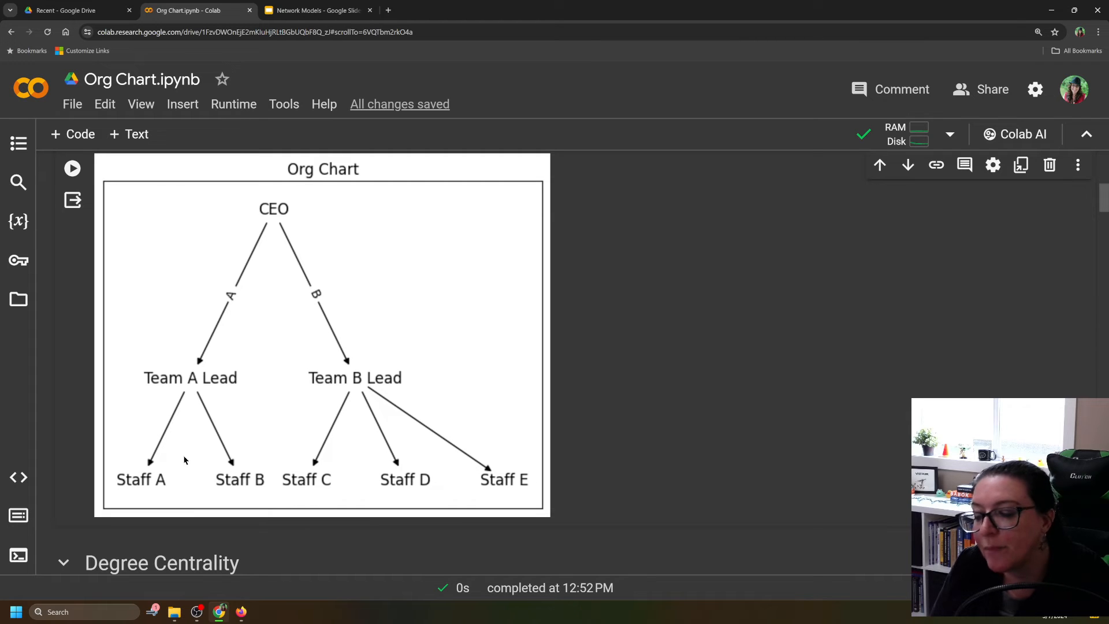
mouse_move(494, 441)
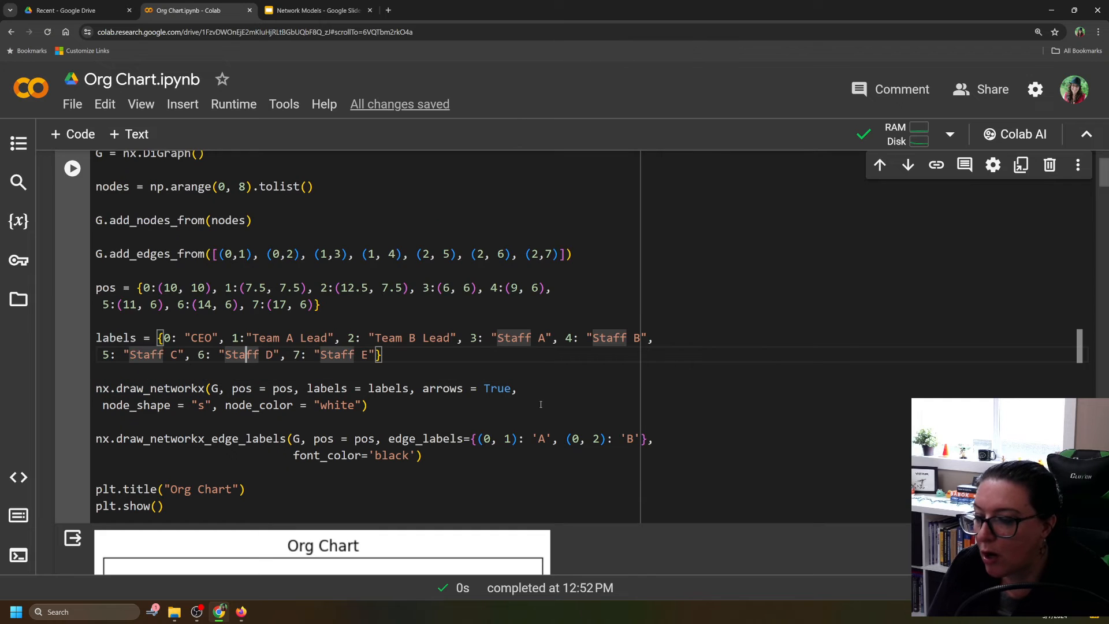
scroll("down", 3)
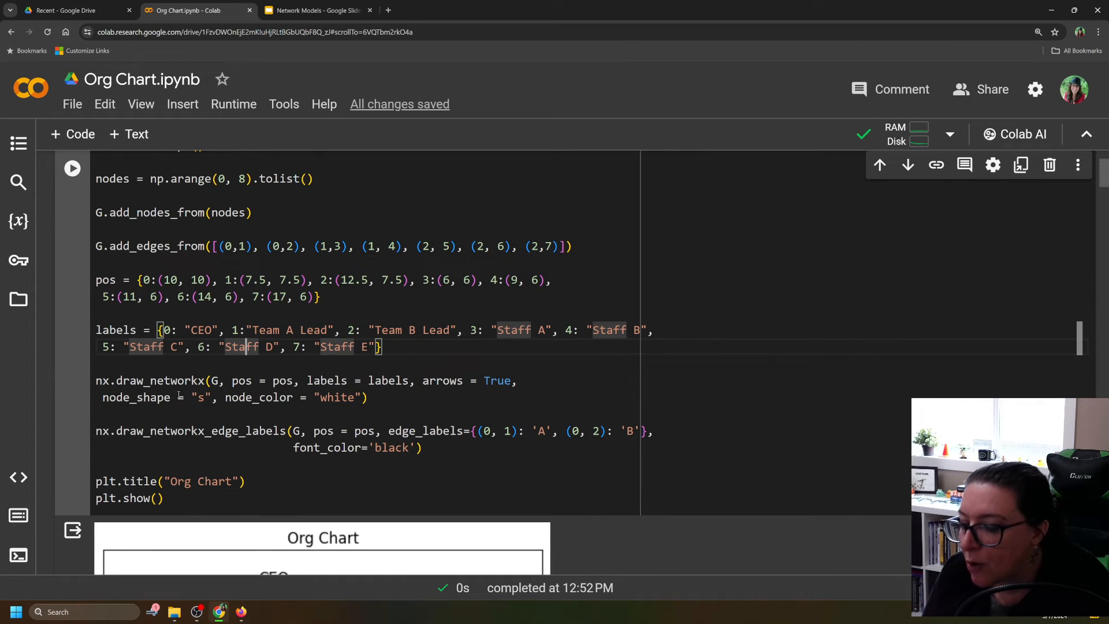
scroll("down", 3)
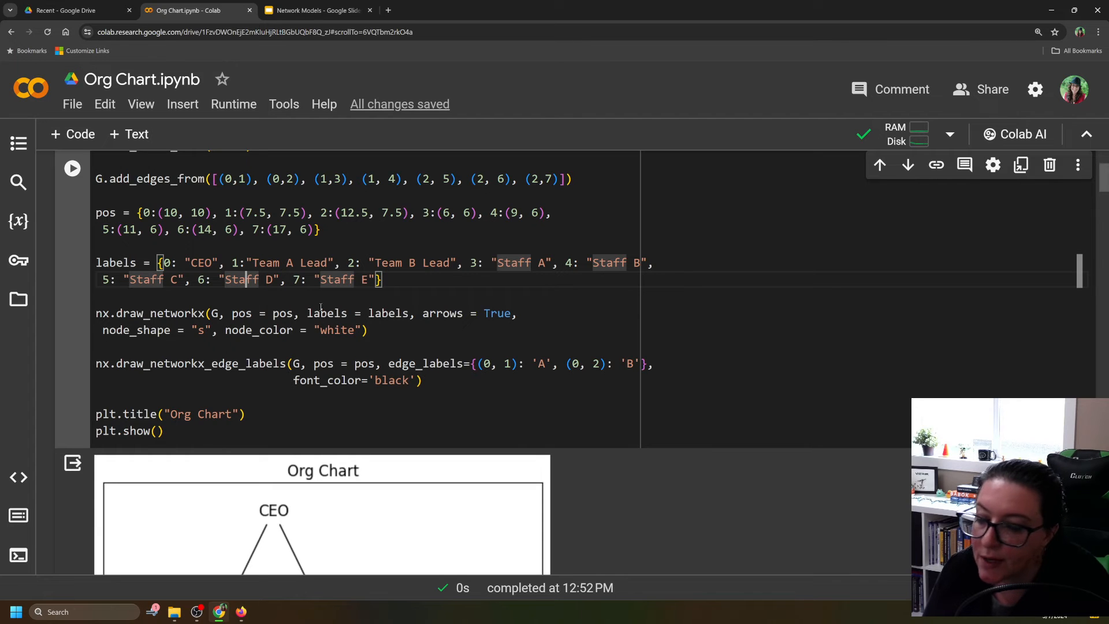
scroll("down", 3)
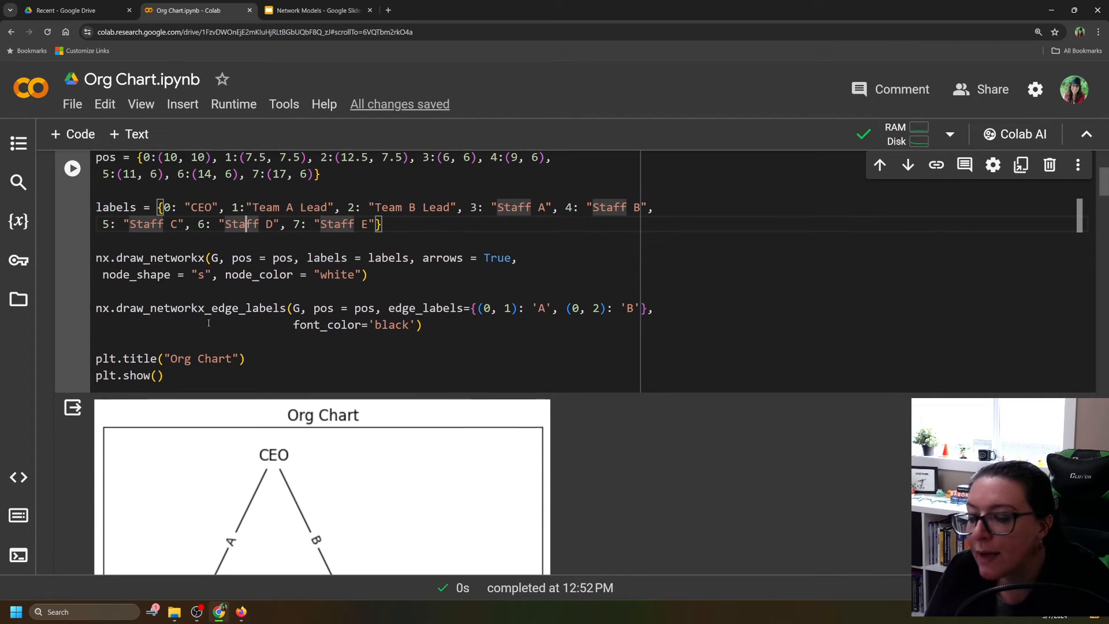
scroll("down", 3)
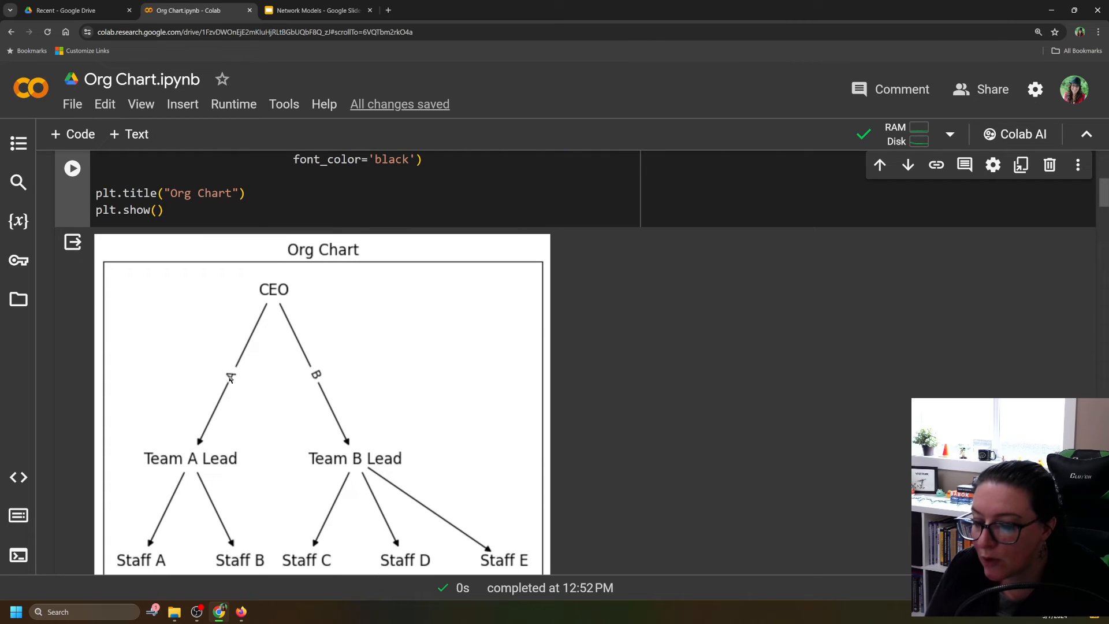
mouse_move(254, 282)
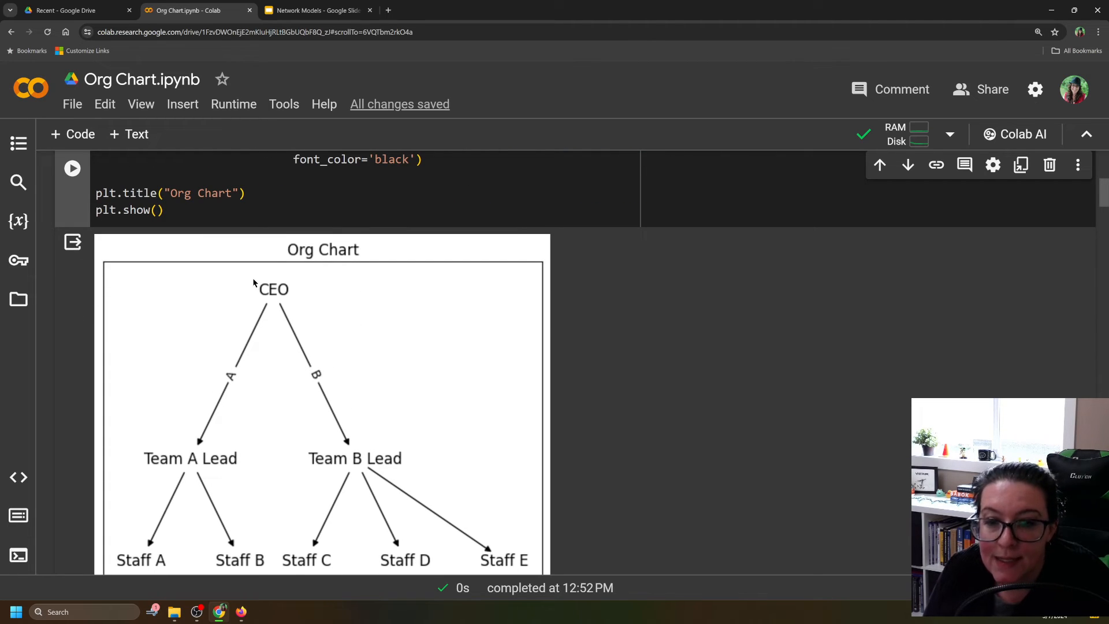
mouse_move(329, 342)
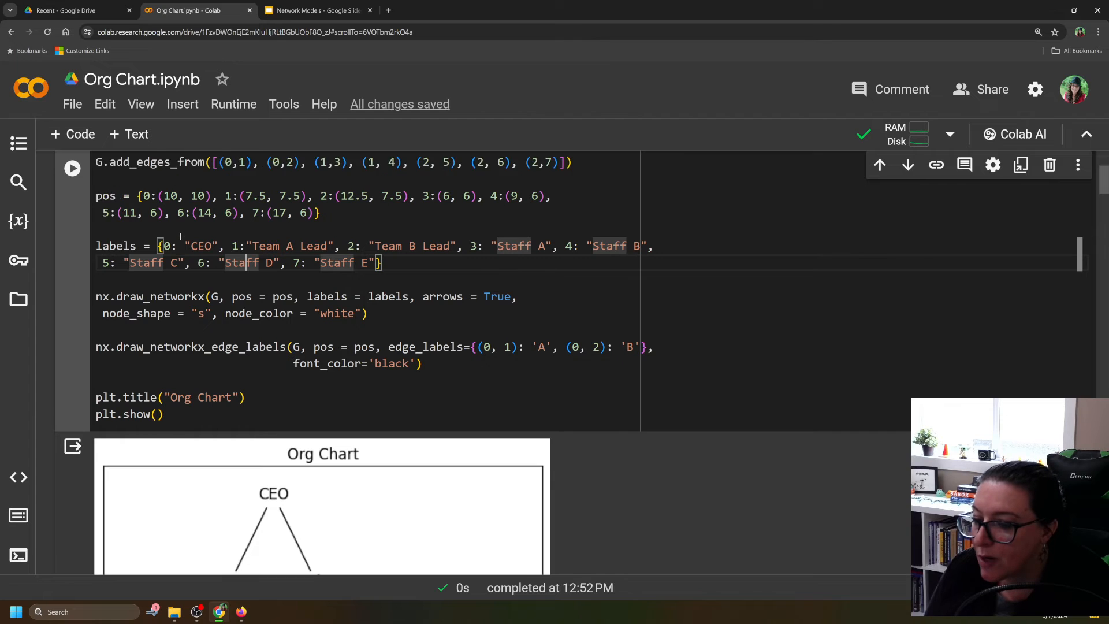
scroll("up", 3)
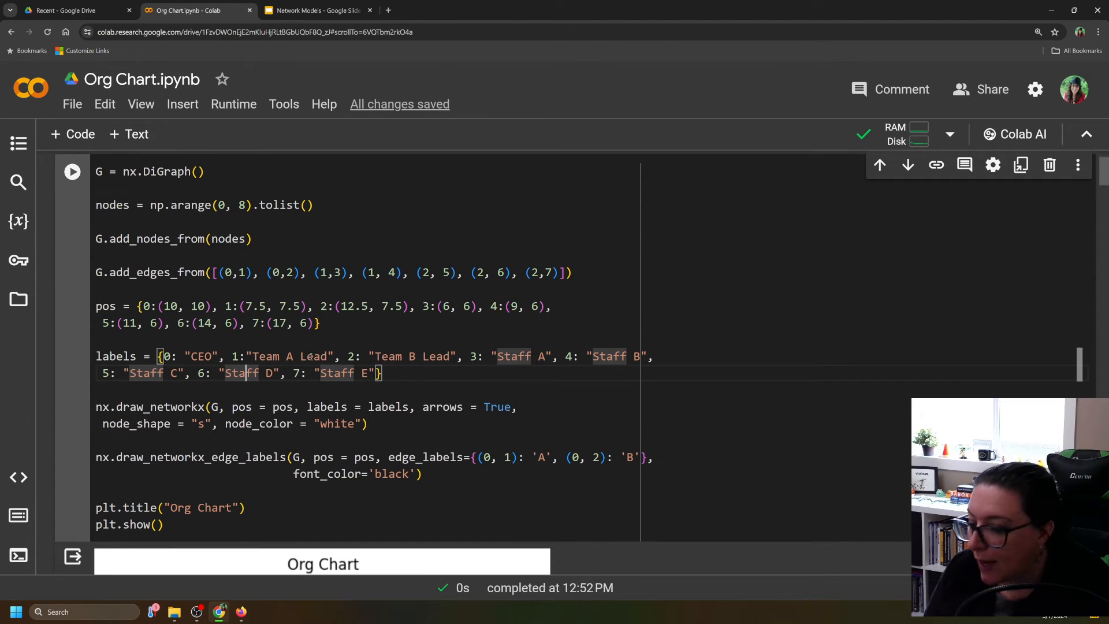
scroll("down", 3)
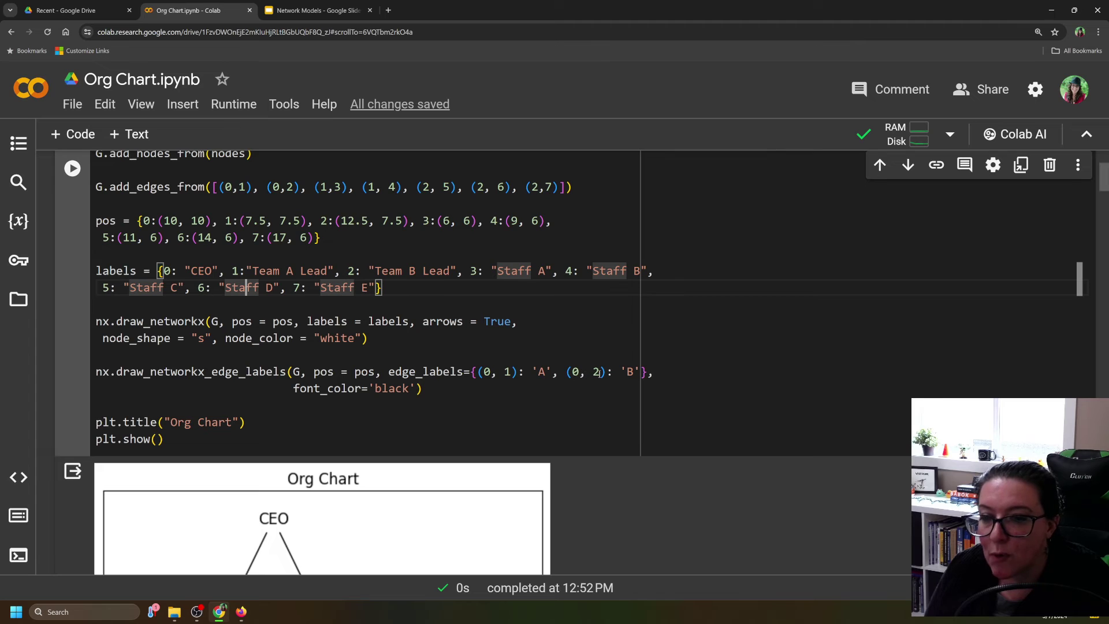
scroll("down", 3)
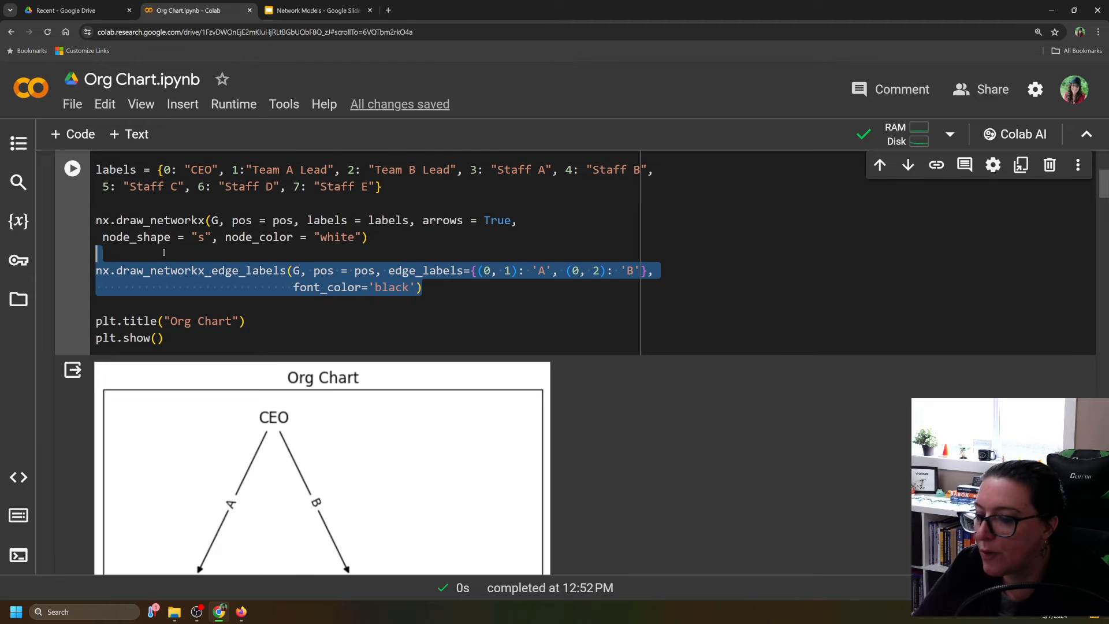
scroll("down", 3)
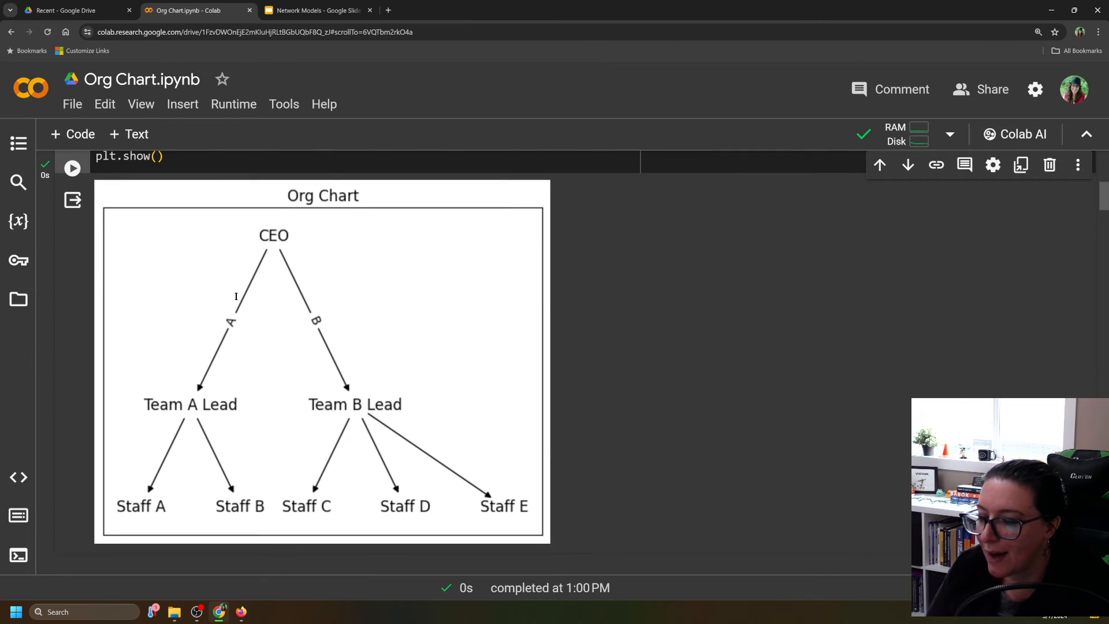
mouse_move(190, 380)
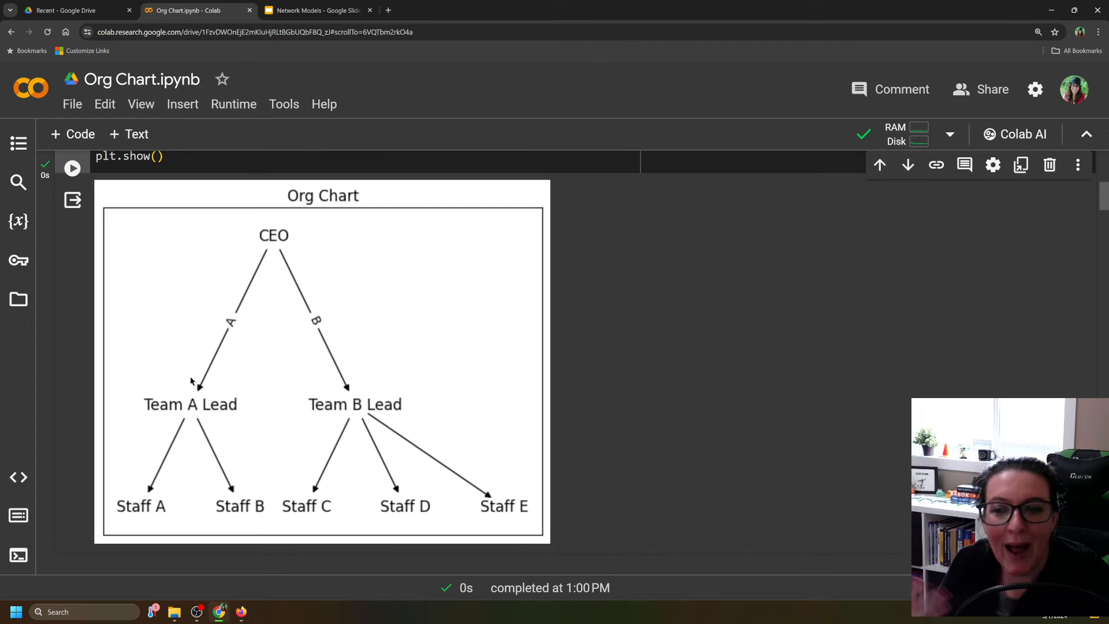
scroll("down", 3)
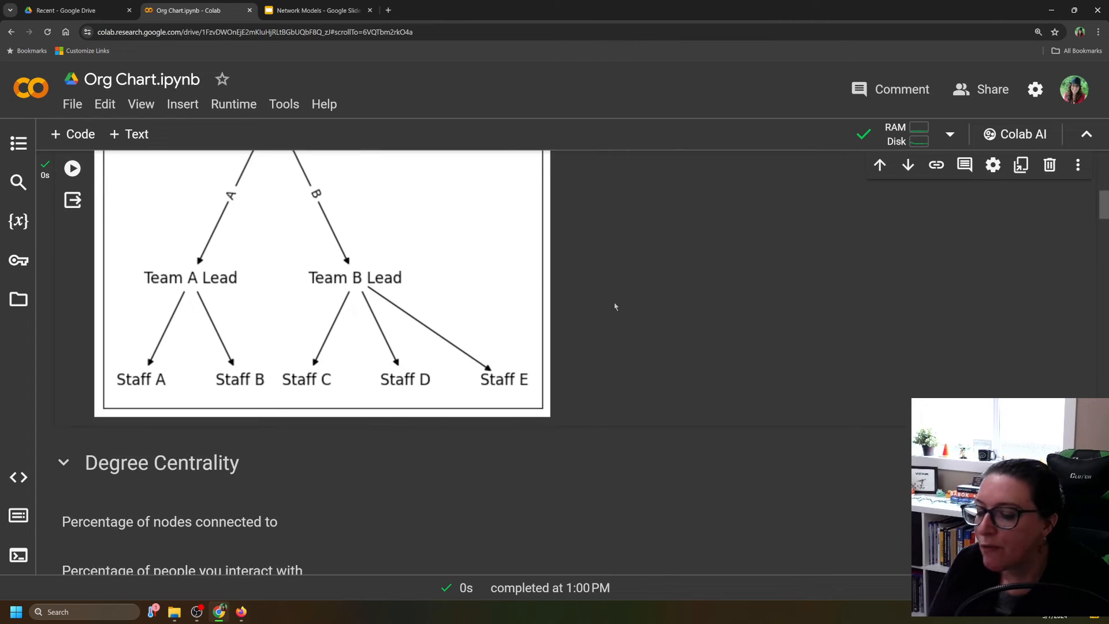
scroll("down", 3)
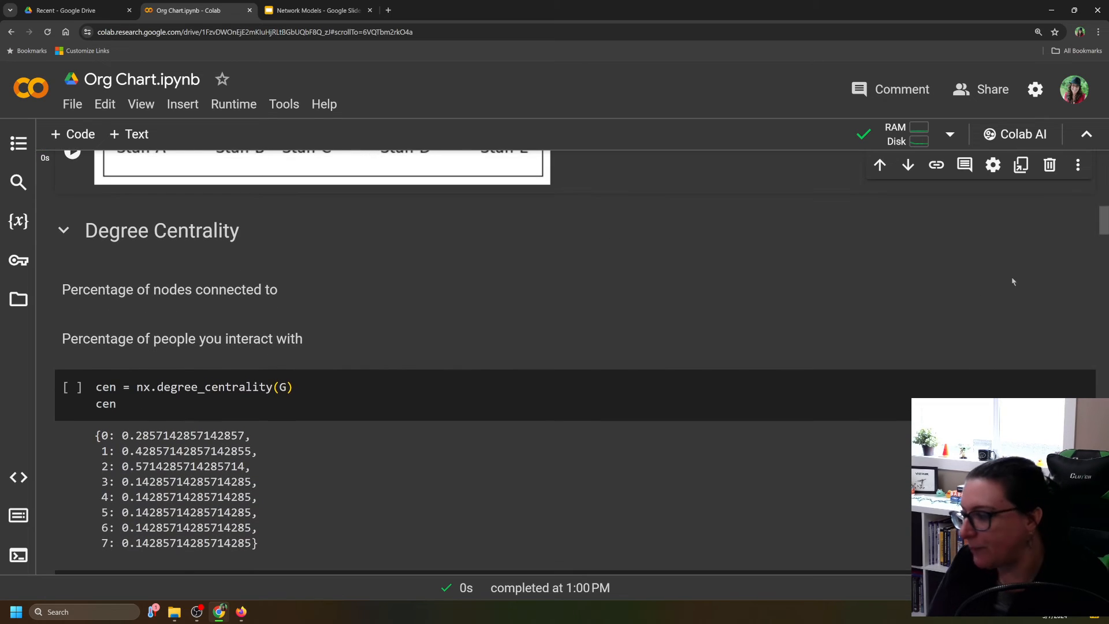
mouse_move(809, 273)
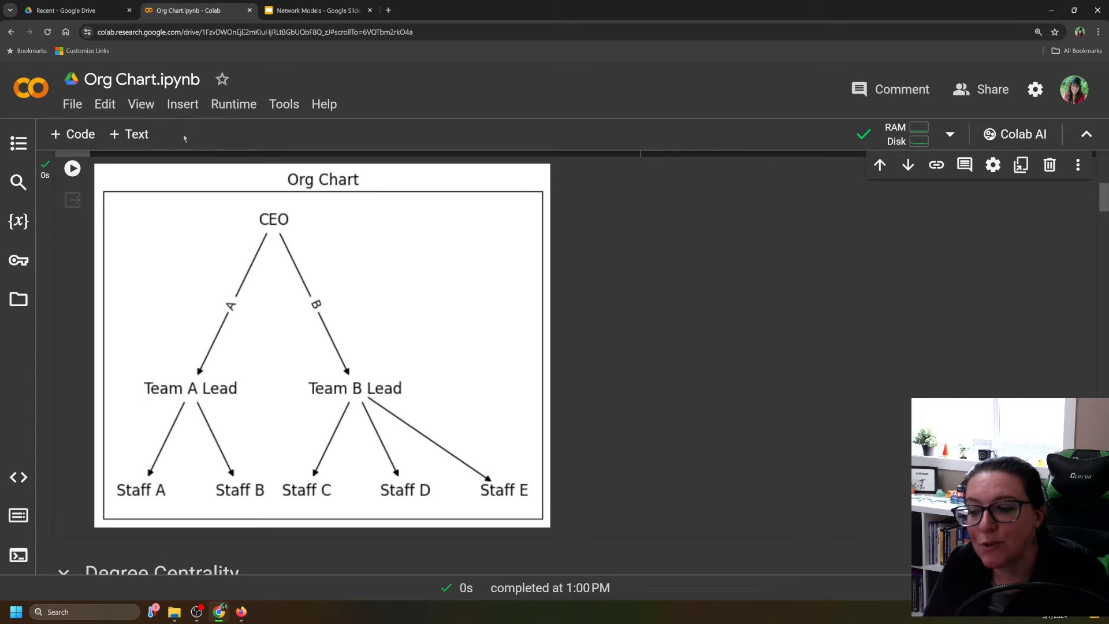
mouse_move(213, 199)
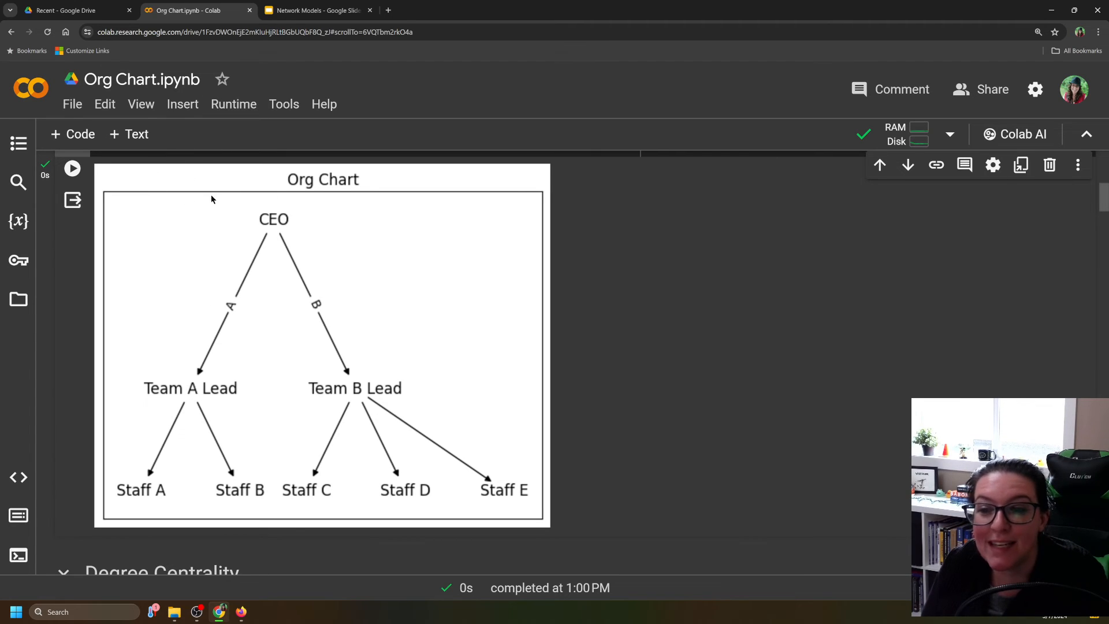
mouse_move(202, 242)
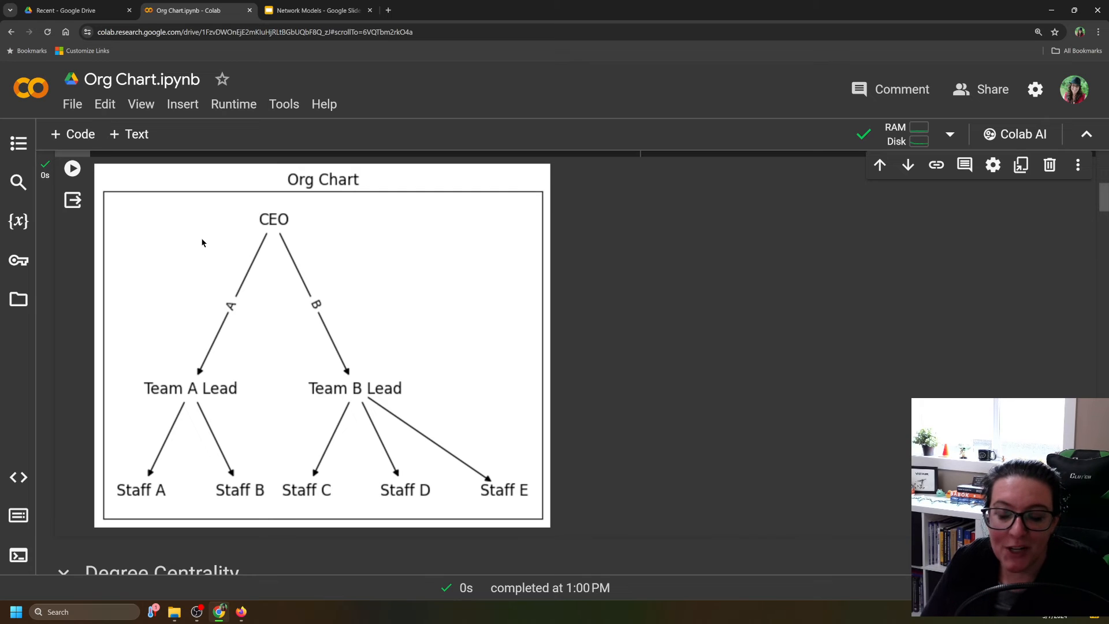
mouse_move(268, 421)
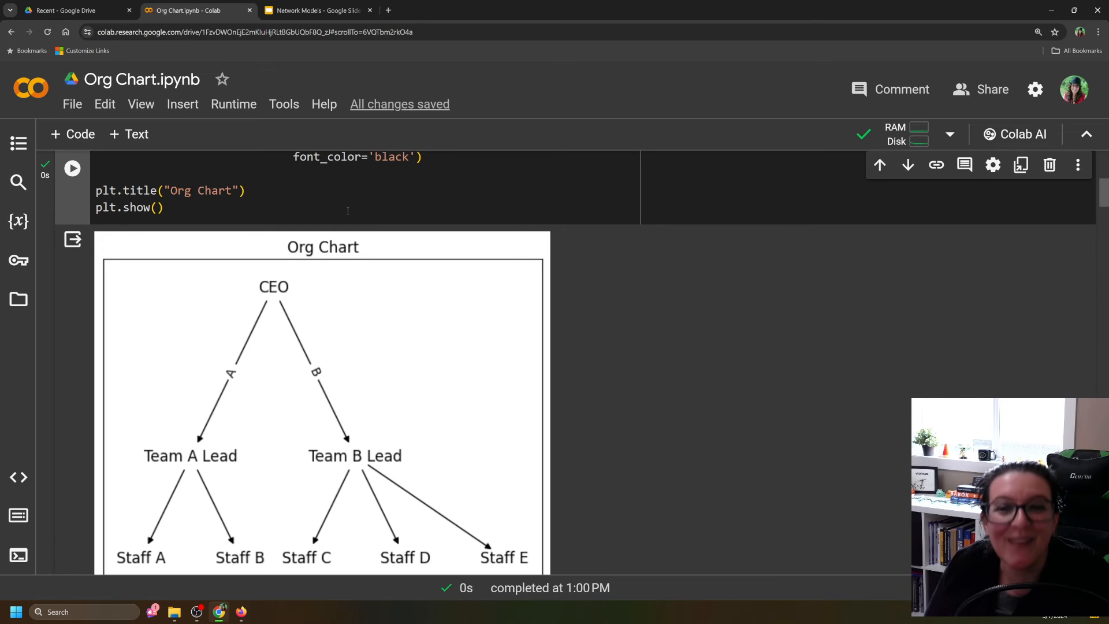
Step: Scroll past the centrality cells to the PRACTICE cell building the ten-node org chart with two board members
scroll("down", 3)
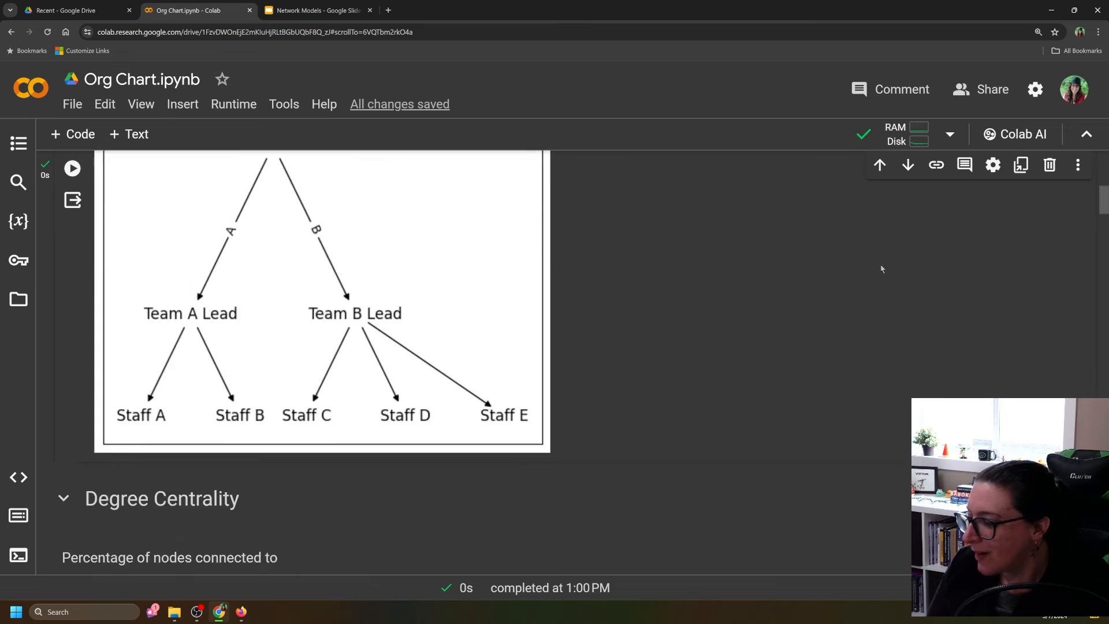
scroll("down", 3)
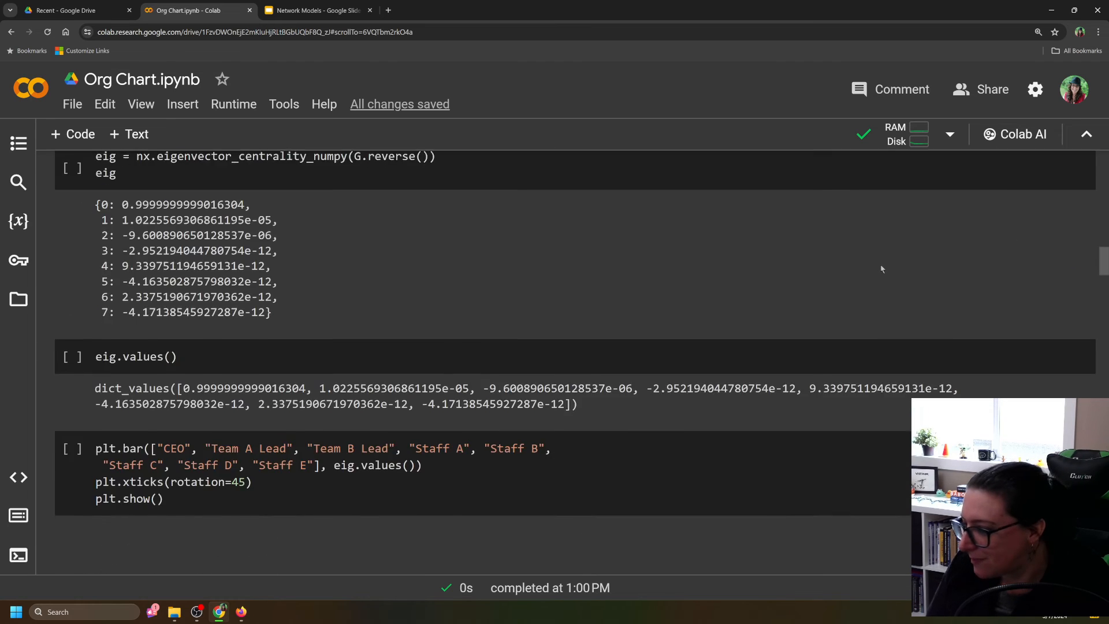
scroll("down", 3)
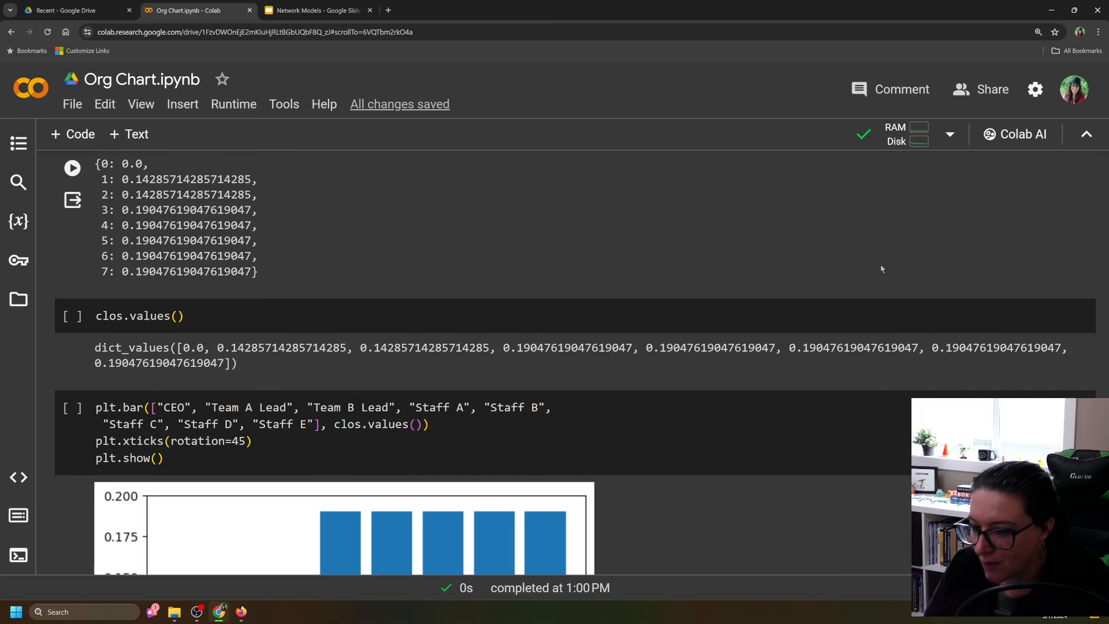
scroll("down", 3)
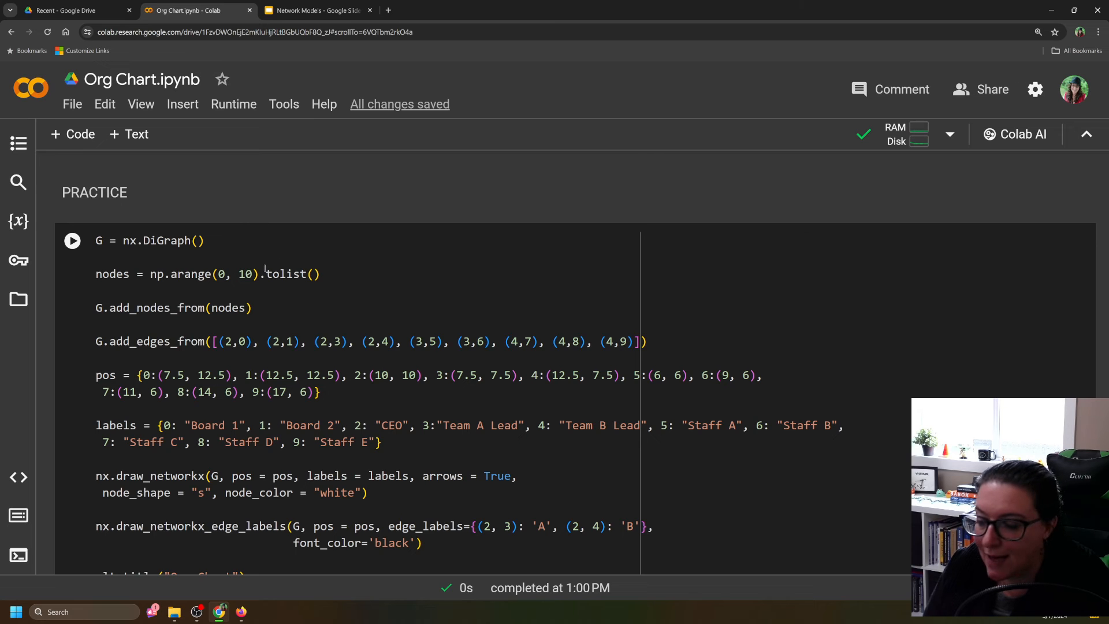
scroll("down", 3)
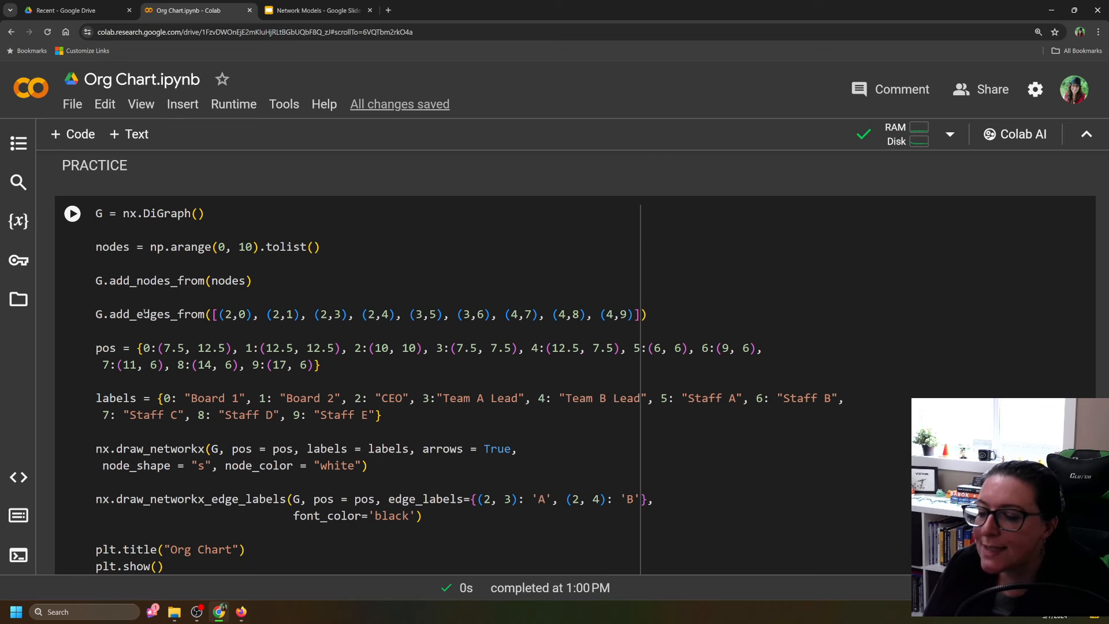
left_click(149, 314)
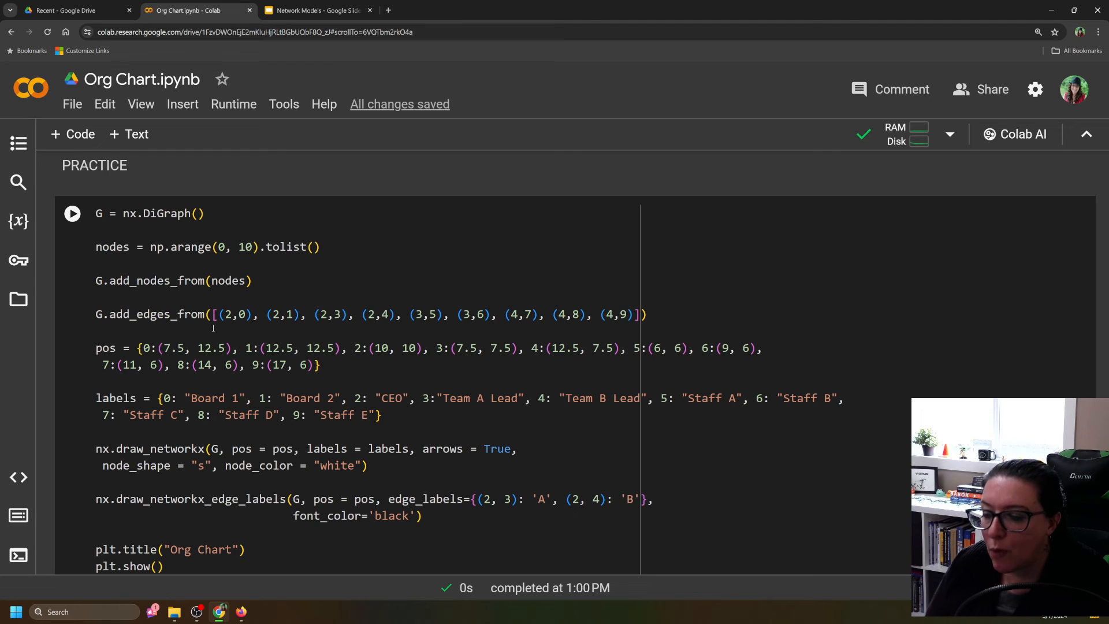
scroll("down", 3)
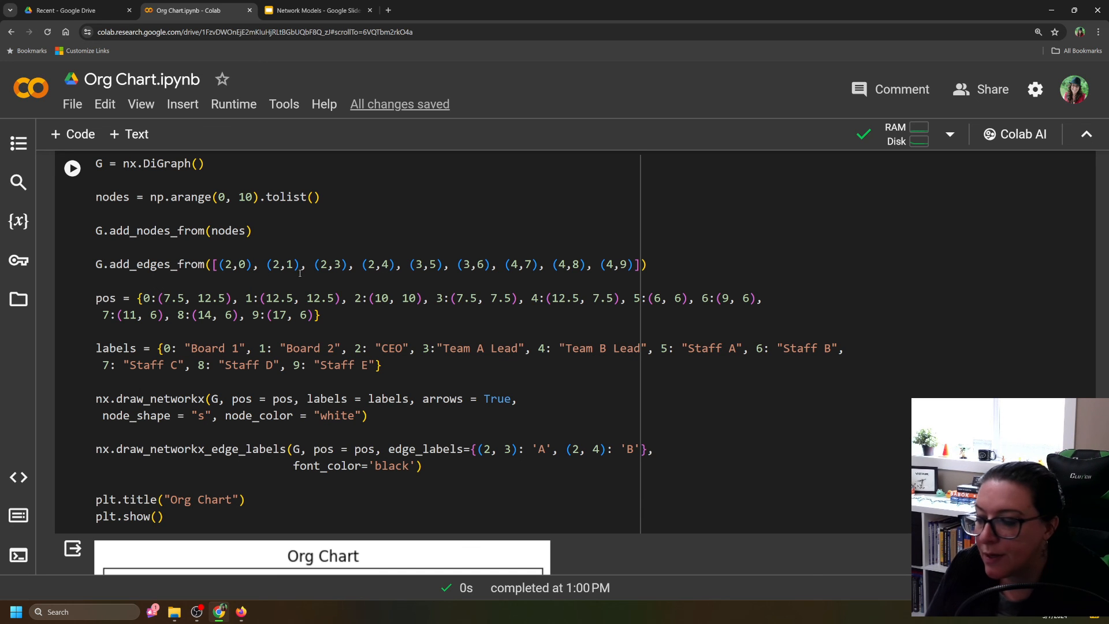
Step: Scroll to view the practice org chart with CEO pointing at Board 1 and Board 2
scroll("down", 3)
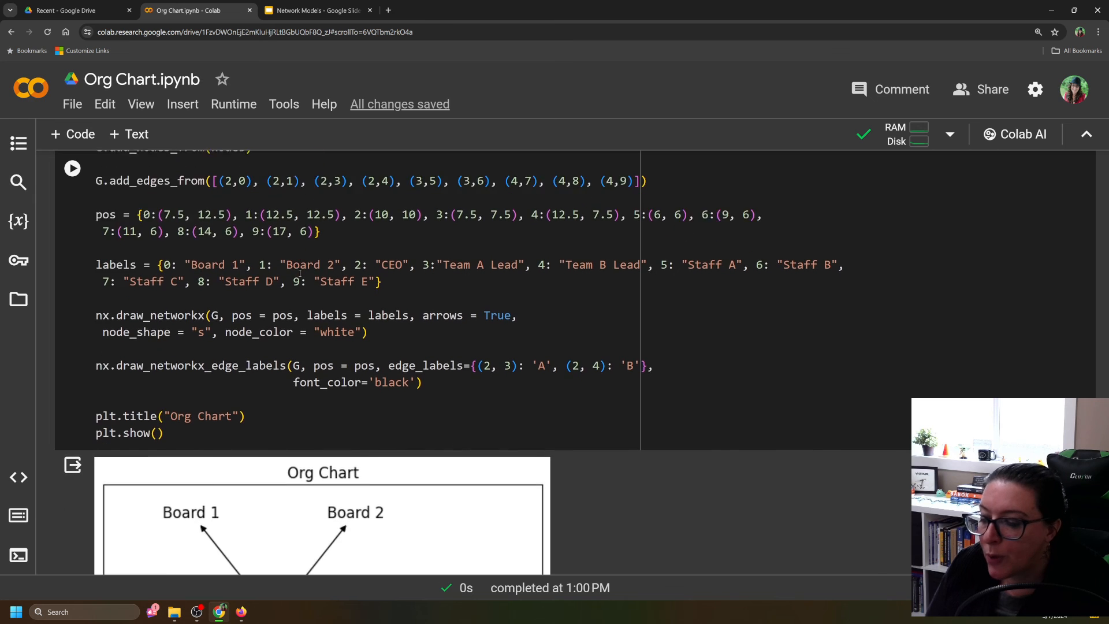
scroll("down", 3)
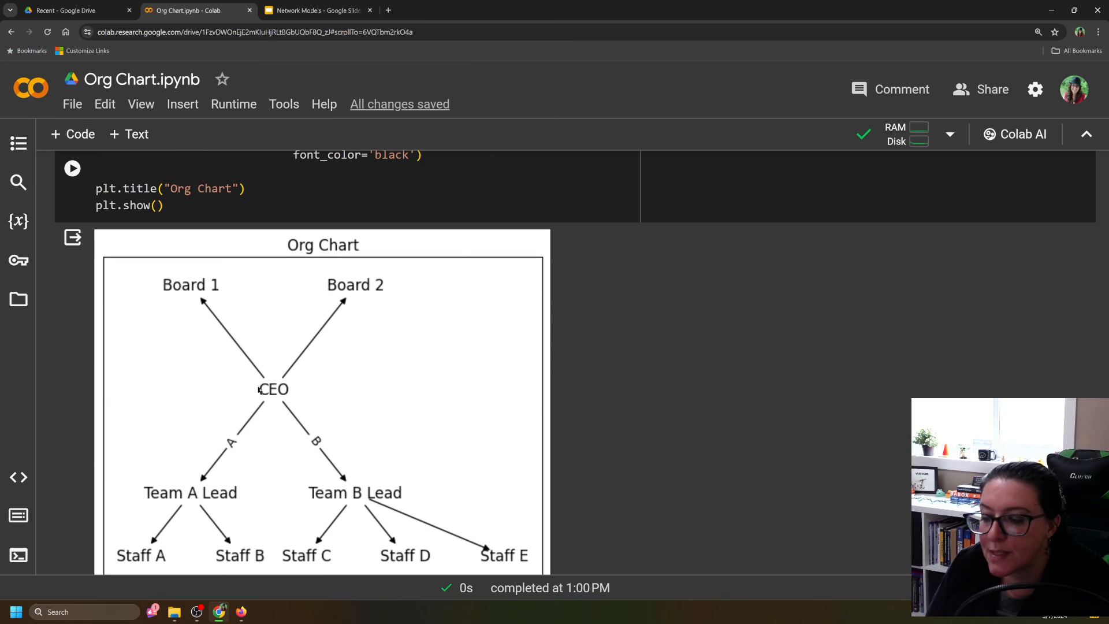
mouse_move(226, 269)
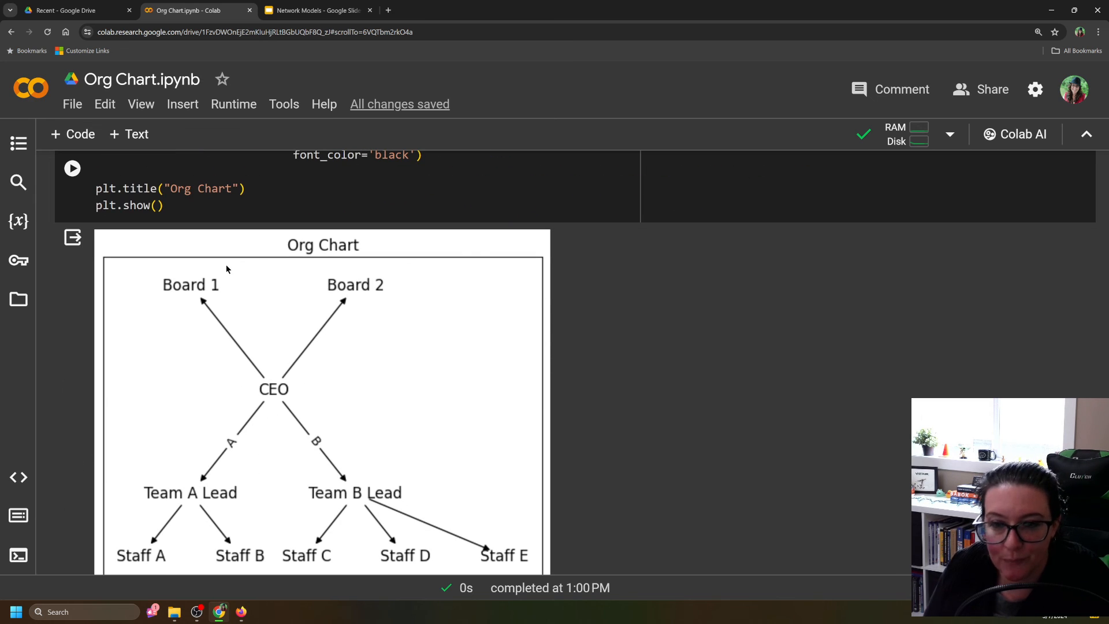
mouse_move(275, 402)
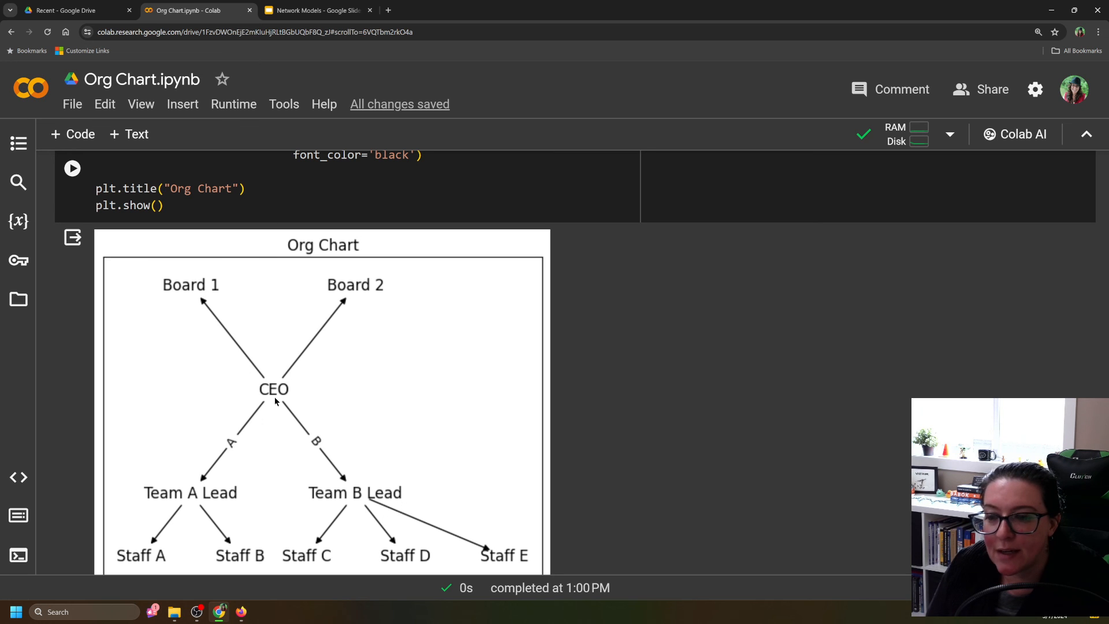
mouse_move(217, 321)
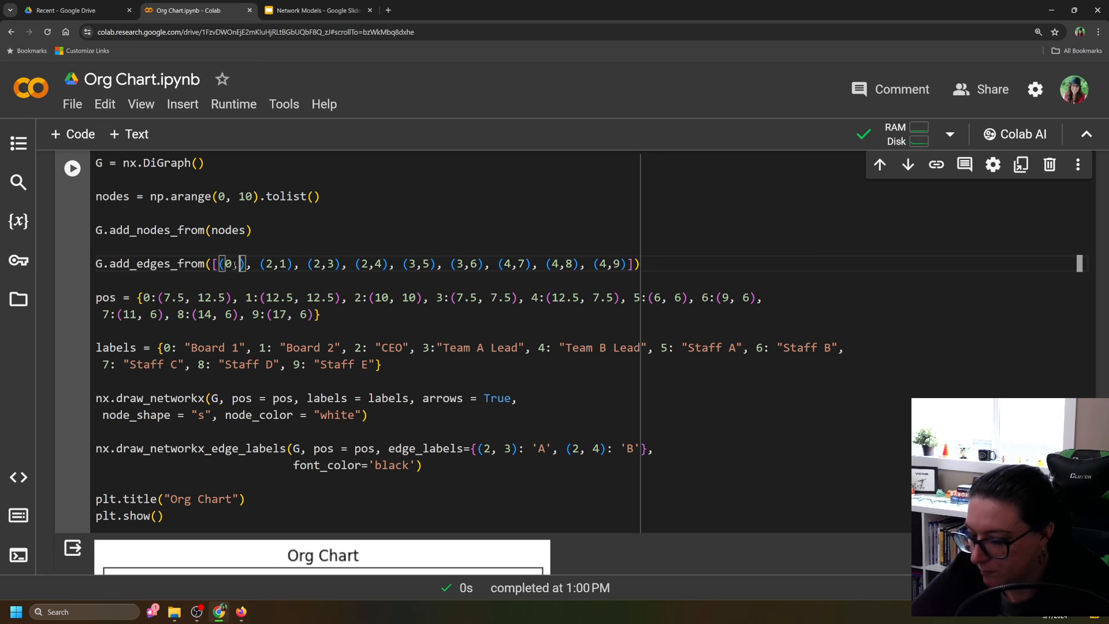
Step: Finish the board edges as (0,2) and (1,2) and rerun the cell so both boards point to CEO
type(",2")
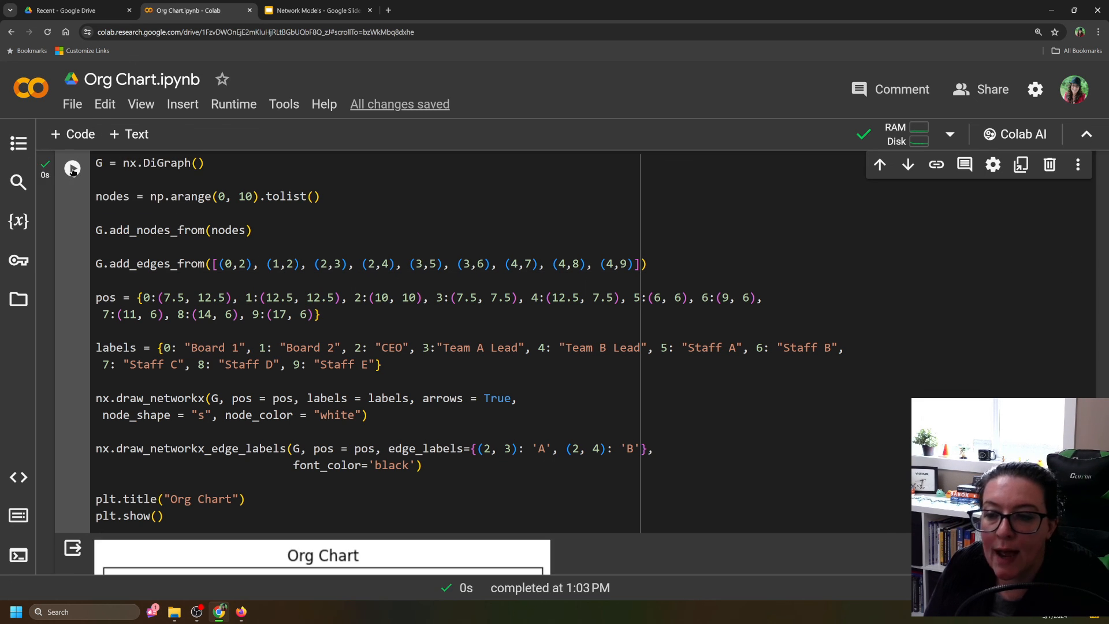
scroll("down", 3)
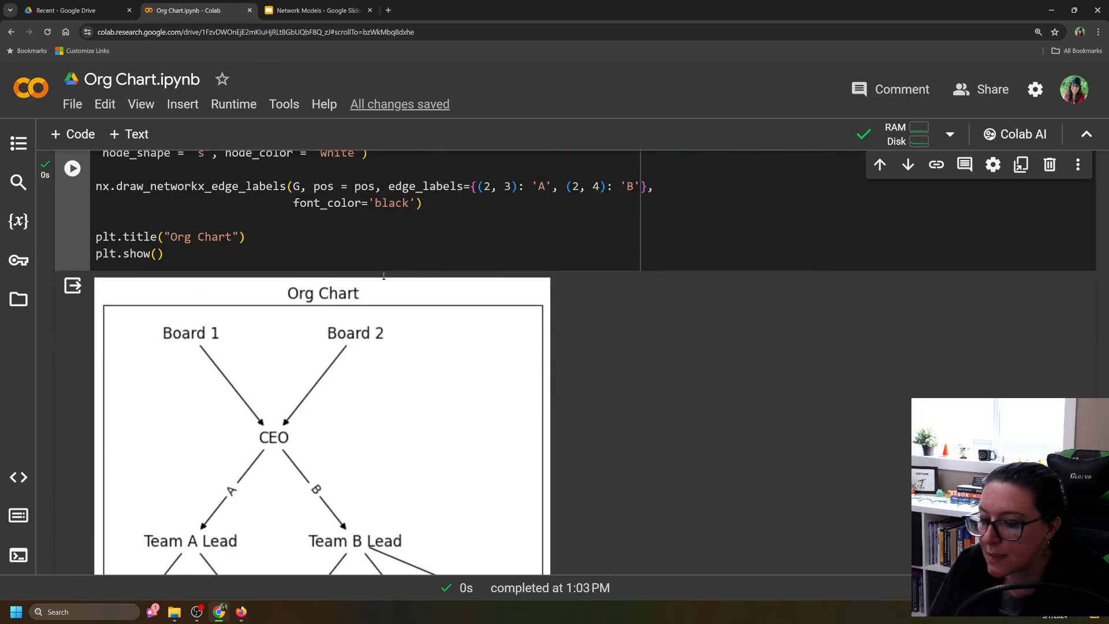
scroll("down", 3)
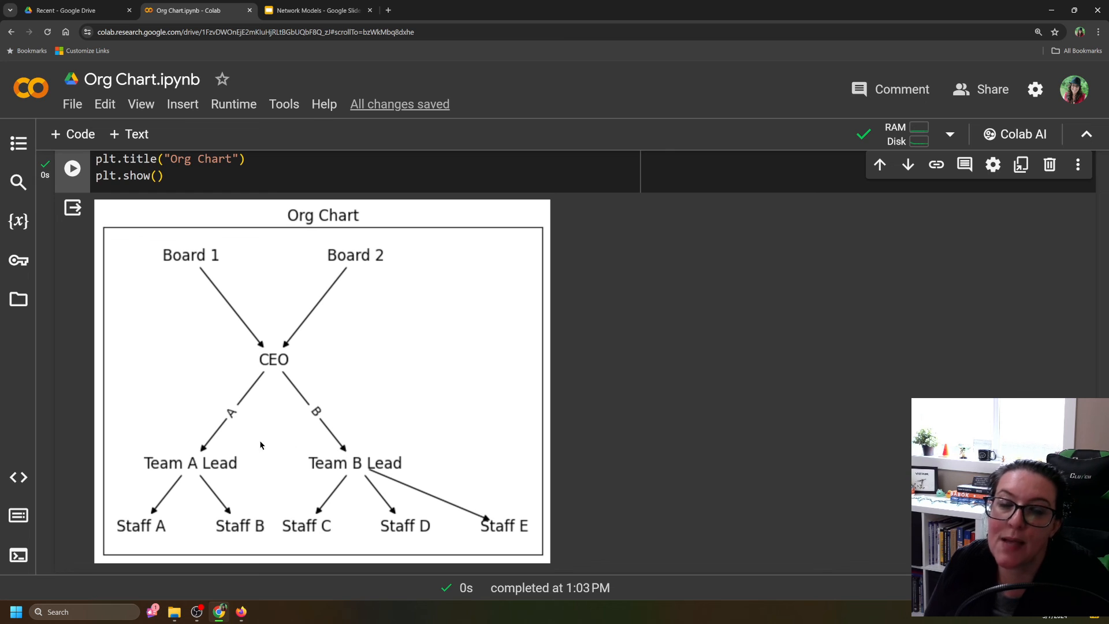
mouse_move(252, 415)
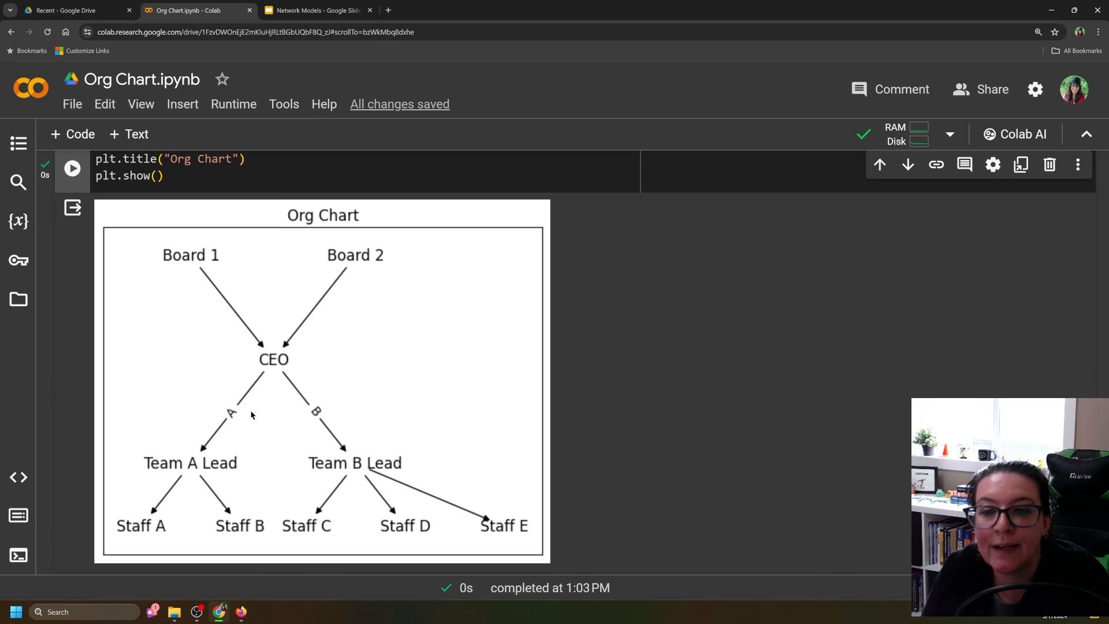
mouse_move(312, 306)
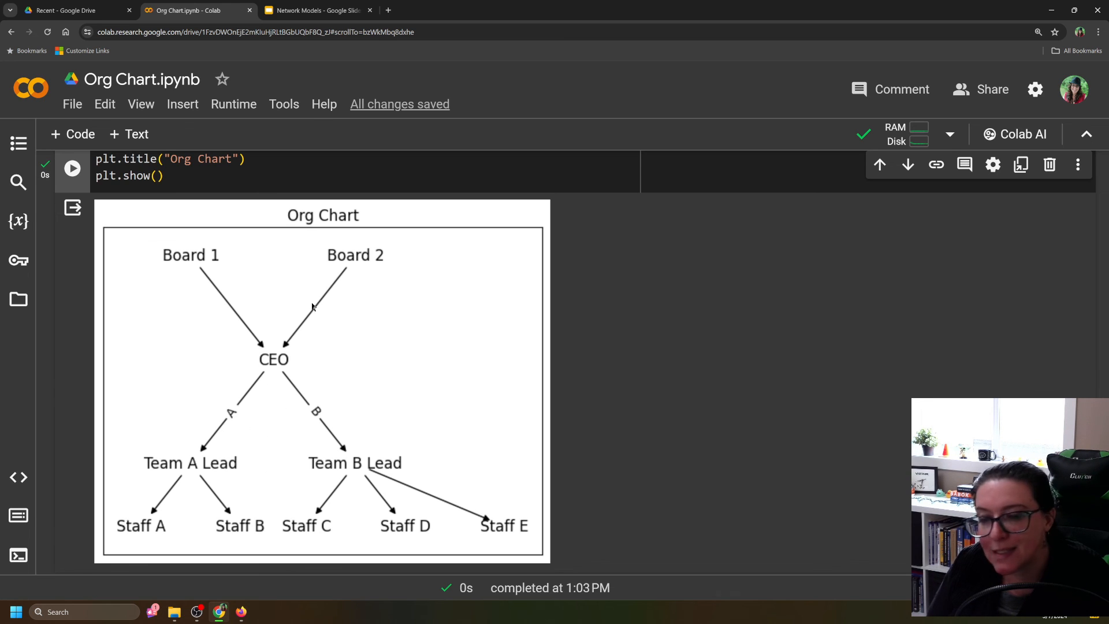
mouse_move(261, 344)
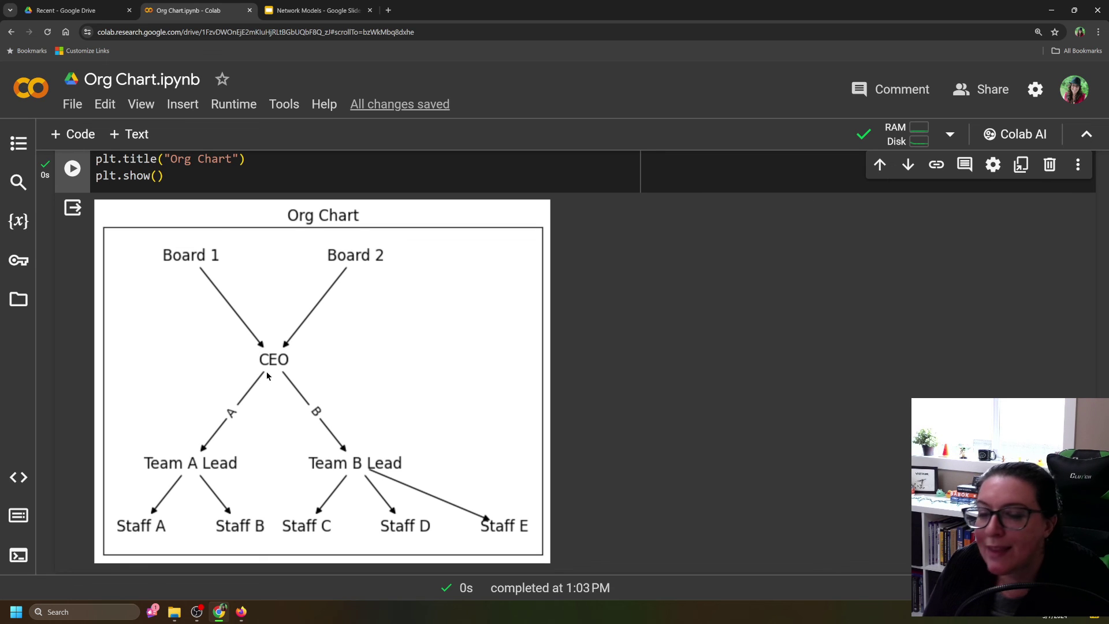
mouse_move(254, 350)
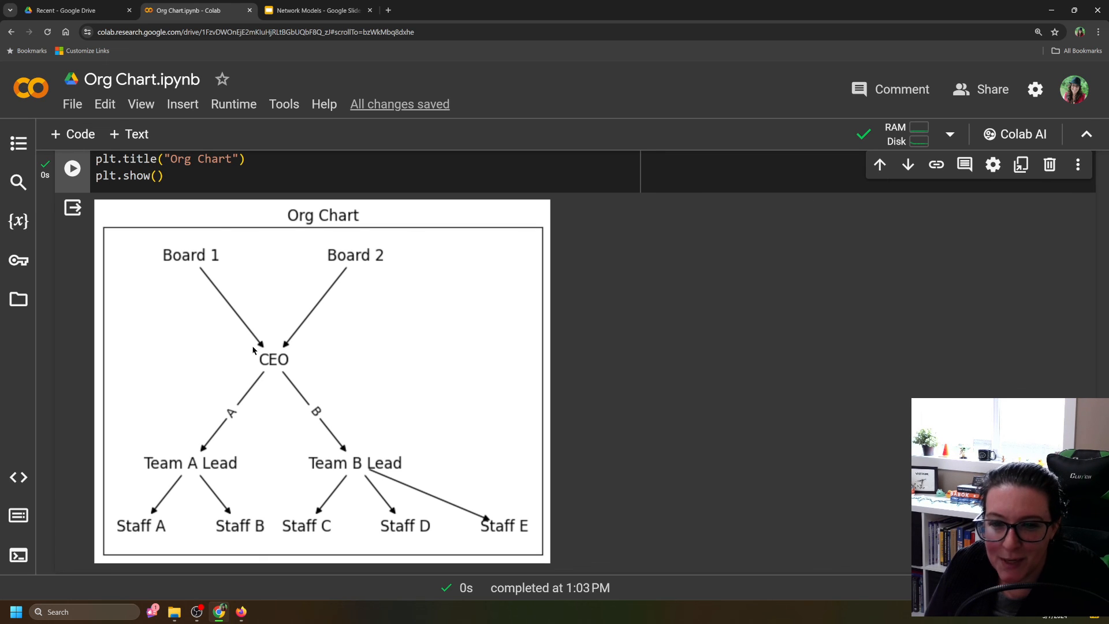
mouse_move(202, 270)
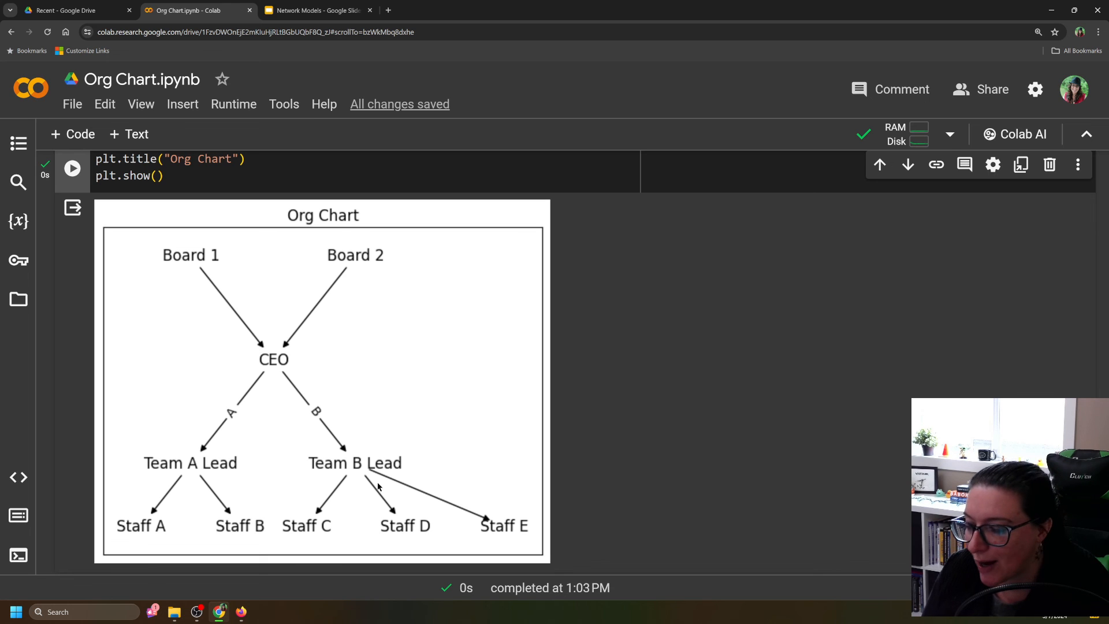
mouse_move(238, 386)
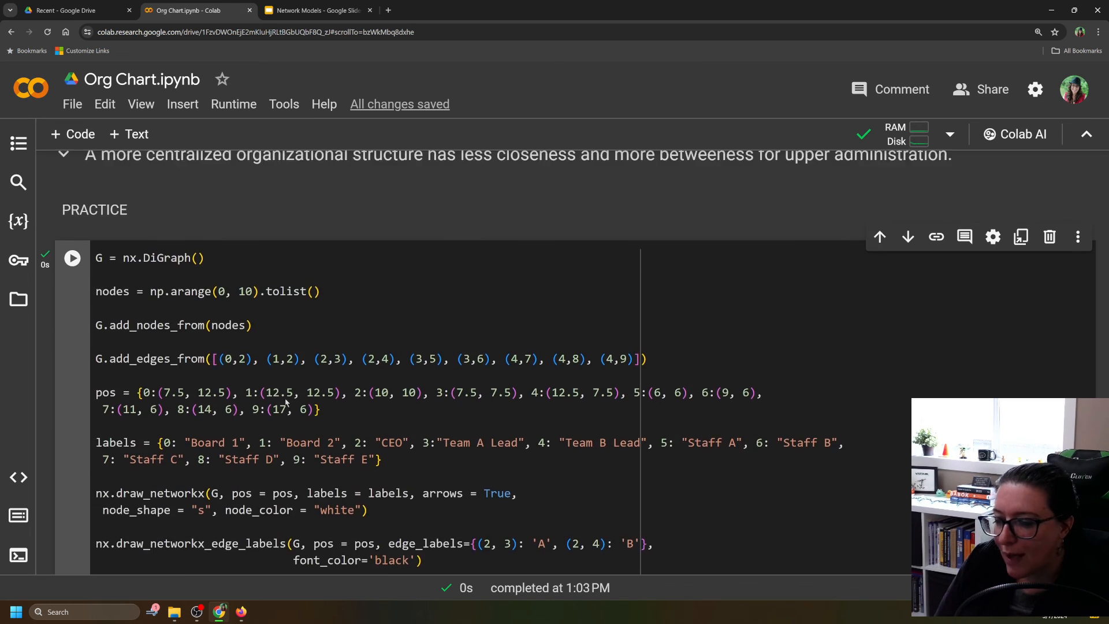
scroll("down", 3)
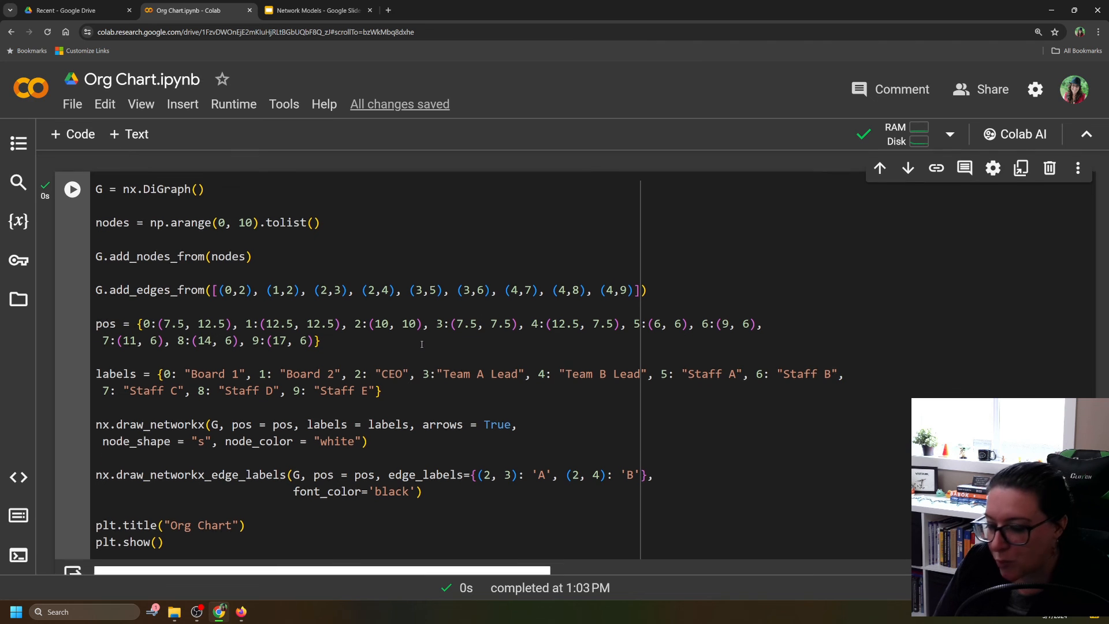
scroll("down", 3)
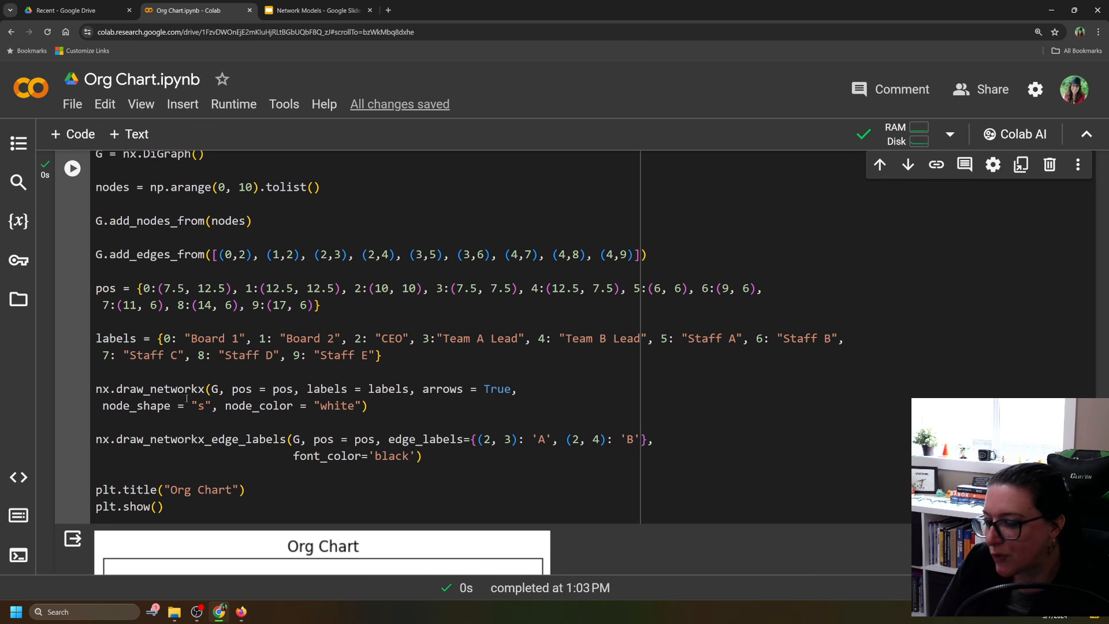